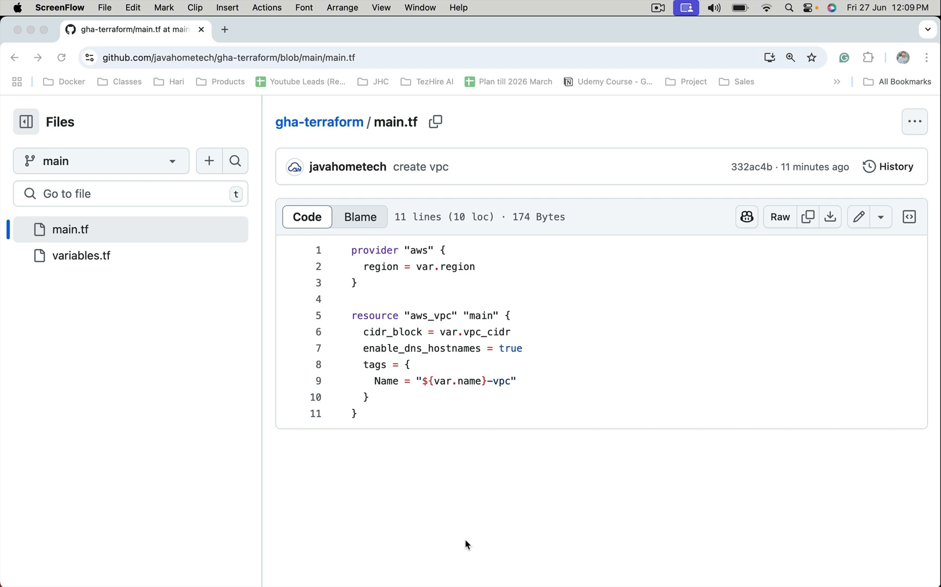
mouse_move(234, 400)
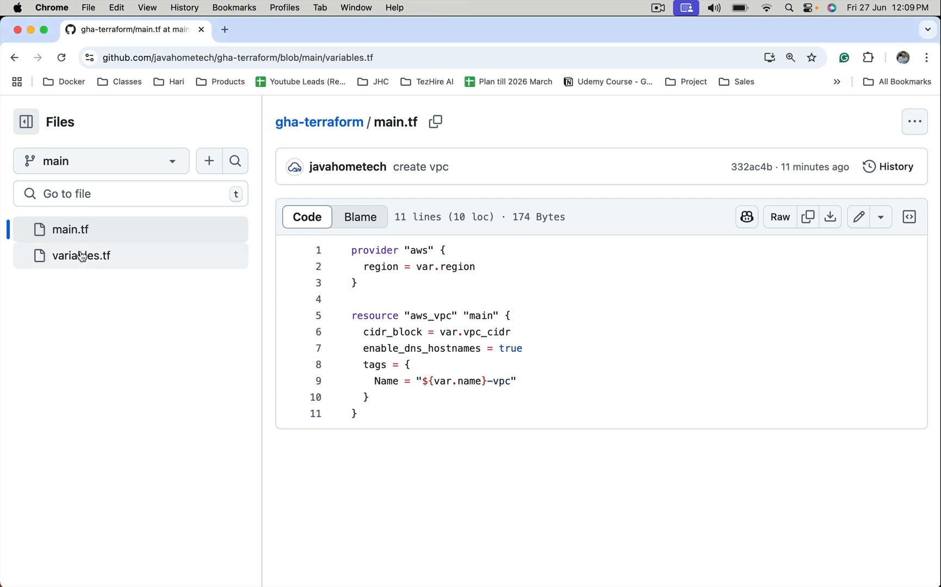
Review variables.tf, return to the repo root and start creating a new file.
left_click(80, 256)
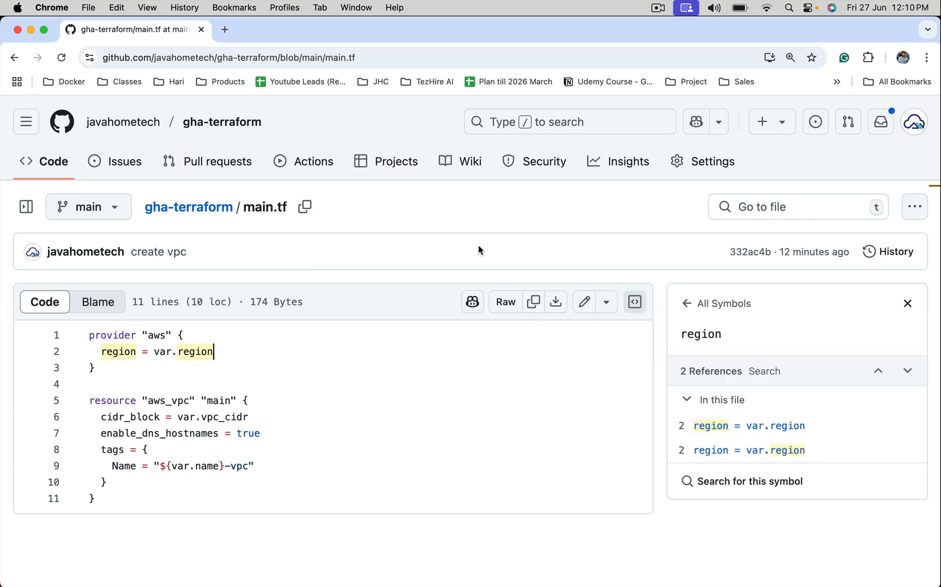
left_click(221, 122)
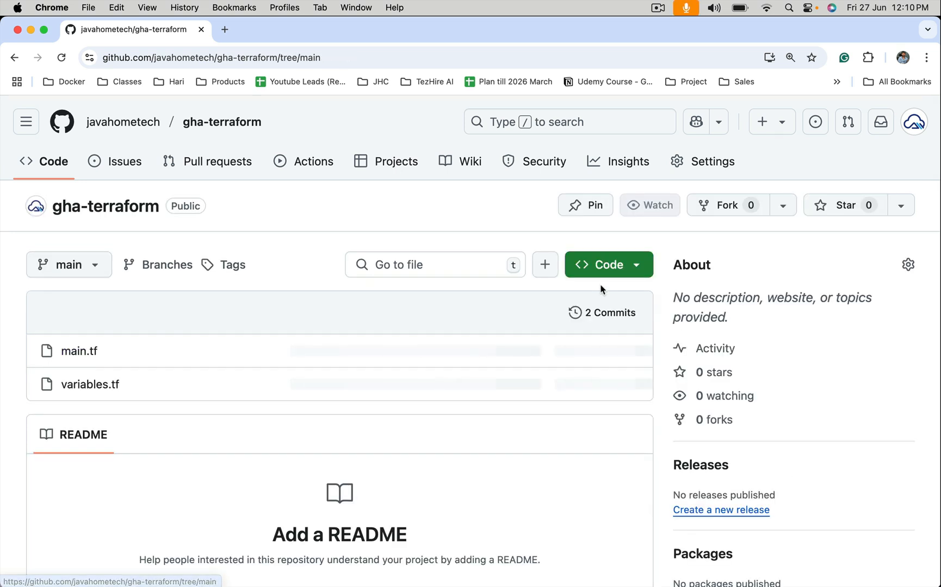
left_click(544, 264)
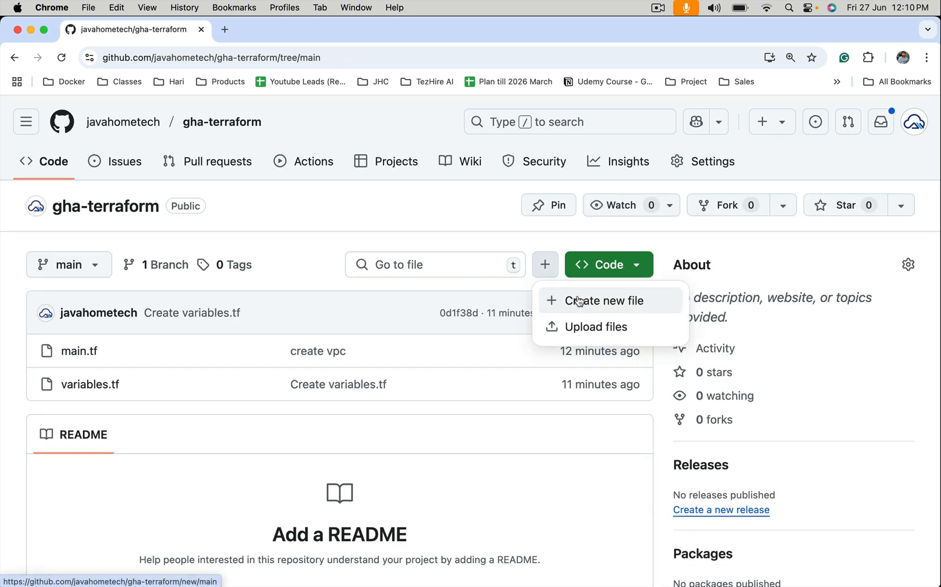
left_click(606, 300)
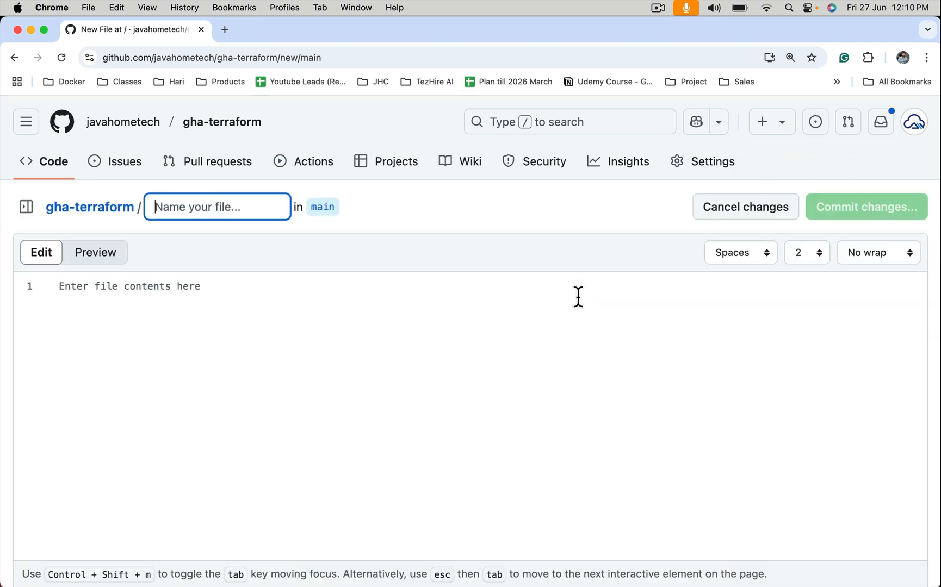
mouse_move(194, 237)
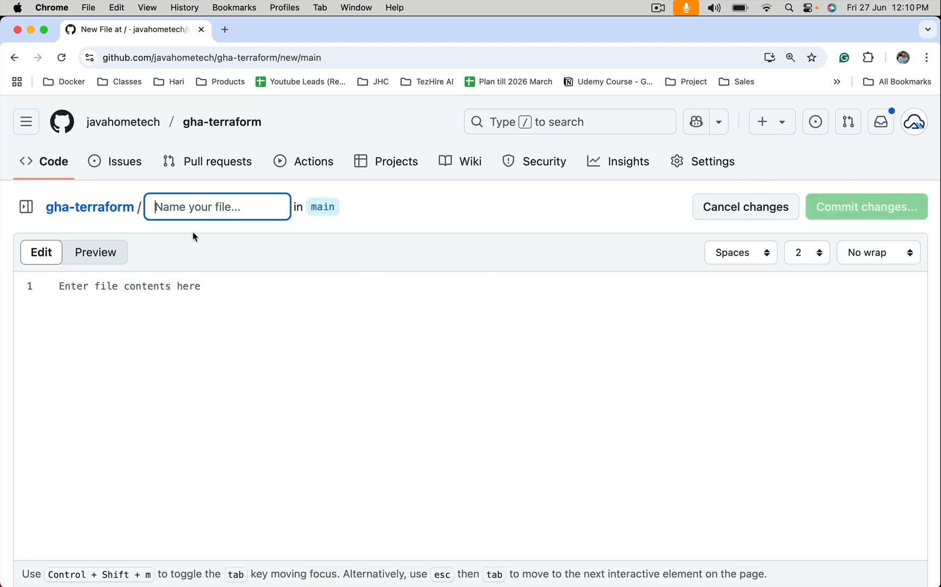
Name the new file .github/workflows/terraform.yaml.
type(".")
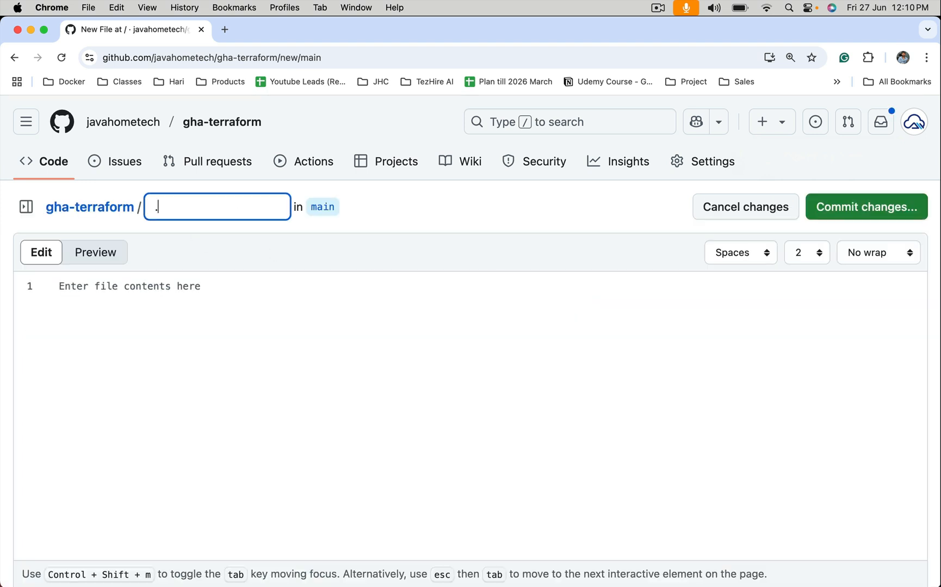
type(".github/")
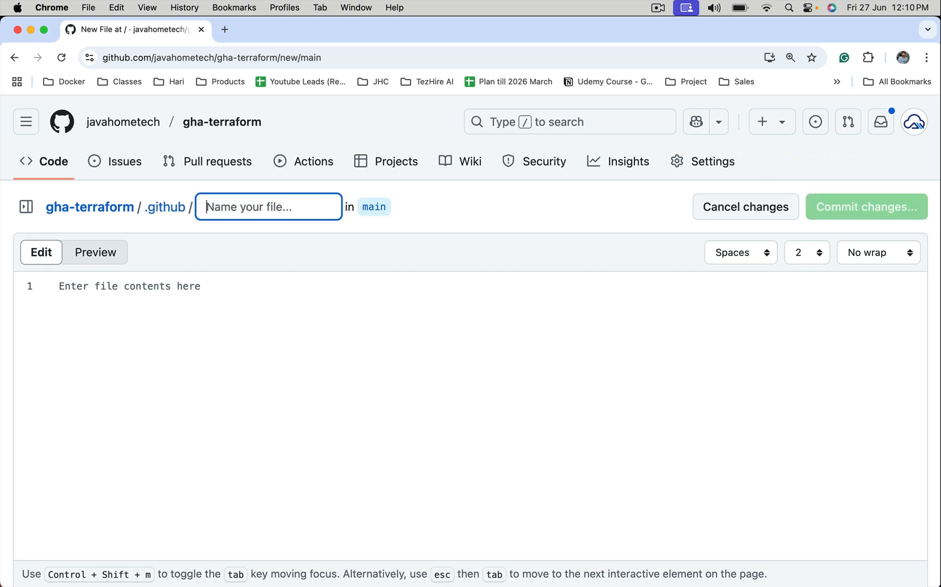
type("wor")
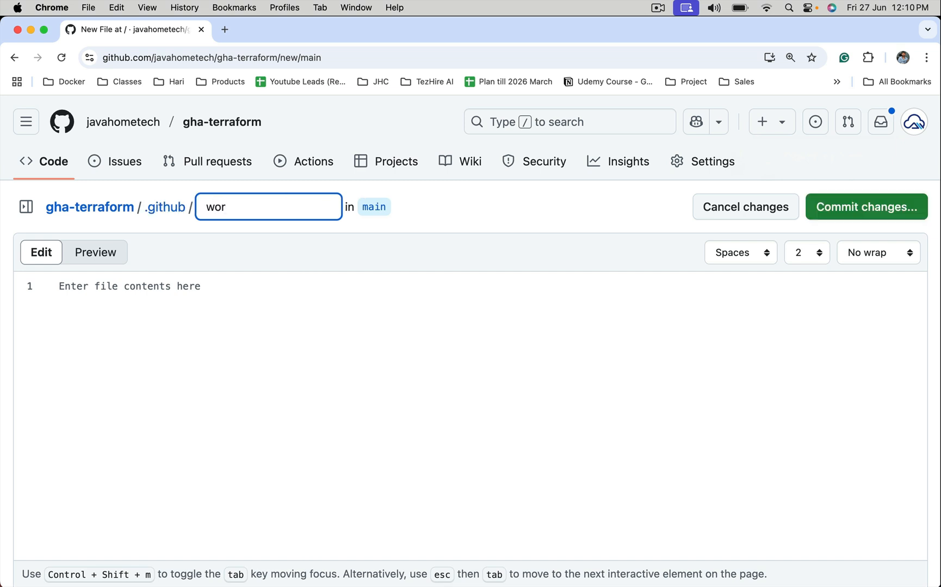
type("kflows")
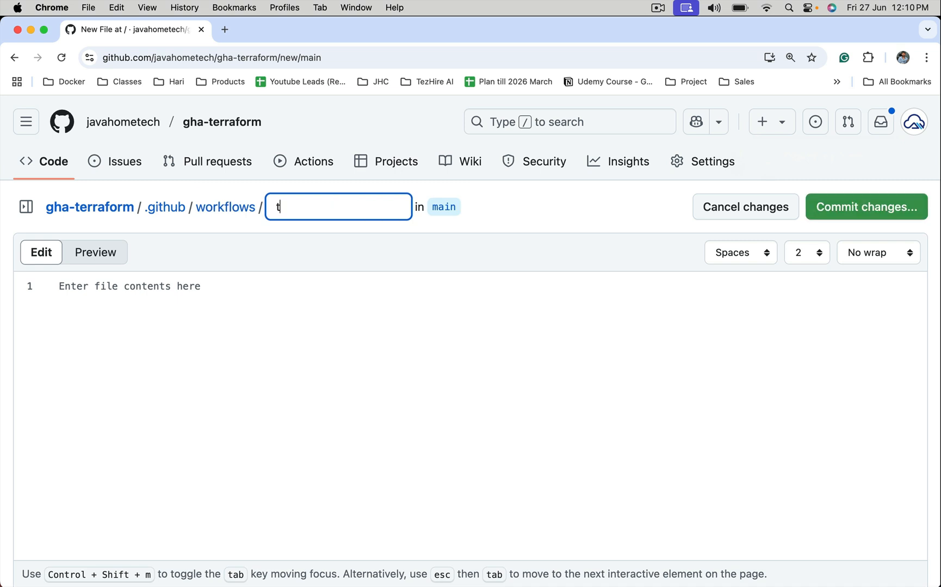
type("errafo")
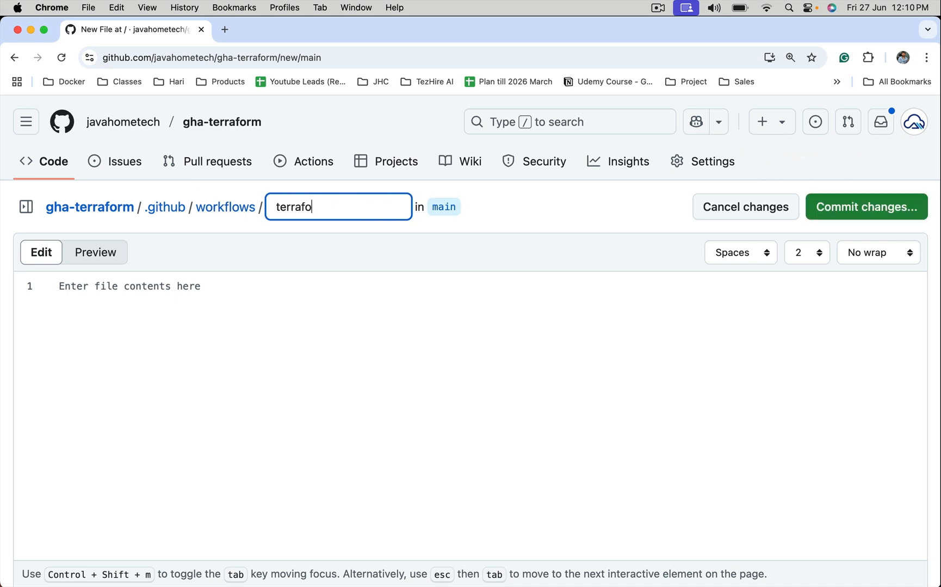
type("rm.yaml")
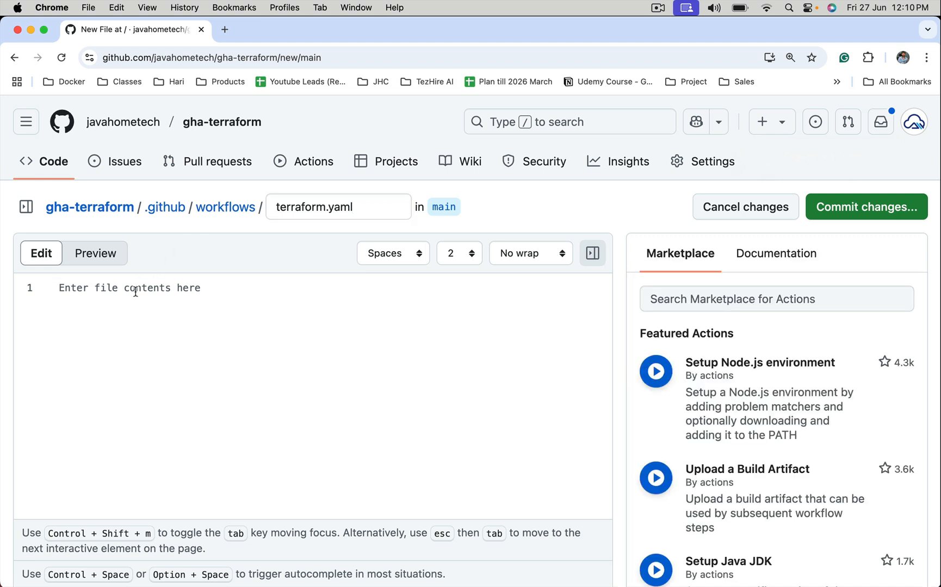
Begin the workflow with name: Terraform Deployment and an on: push trigger.
type("name:")
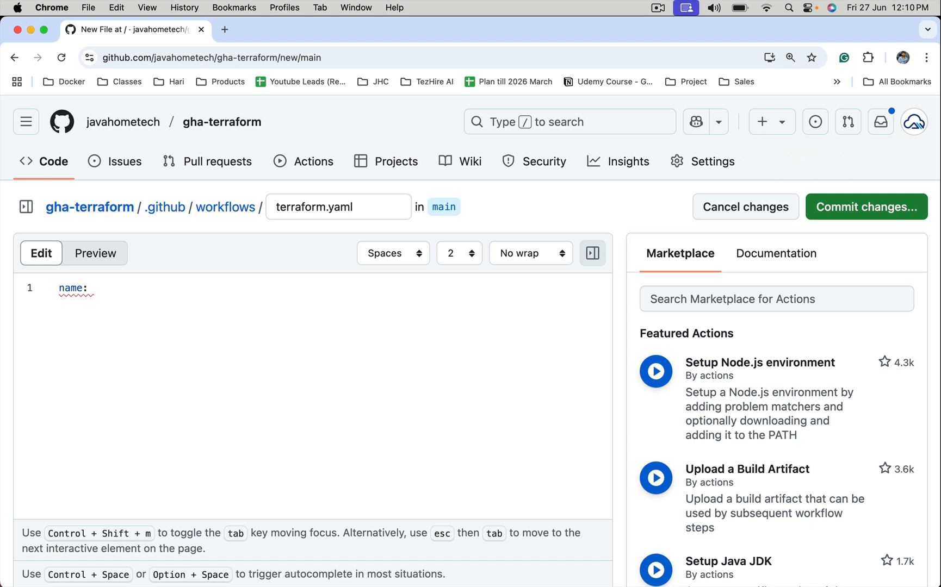
type("Terraf")
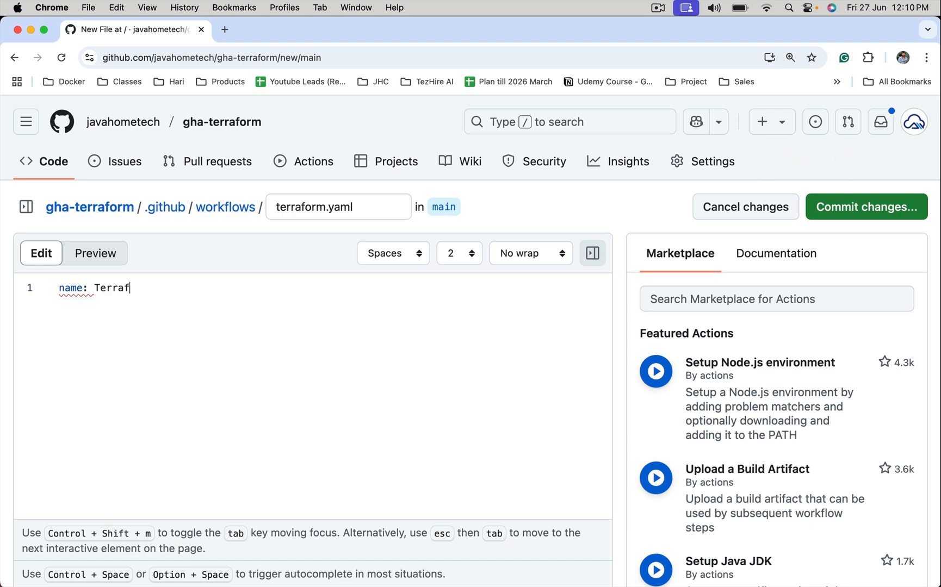
type("orm De")
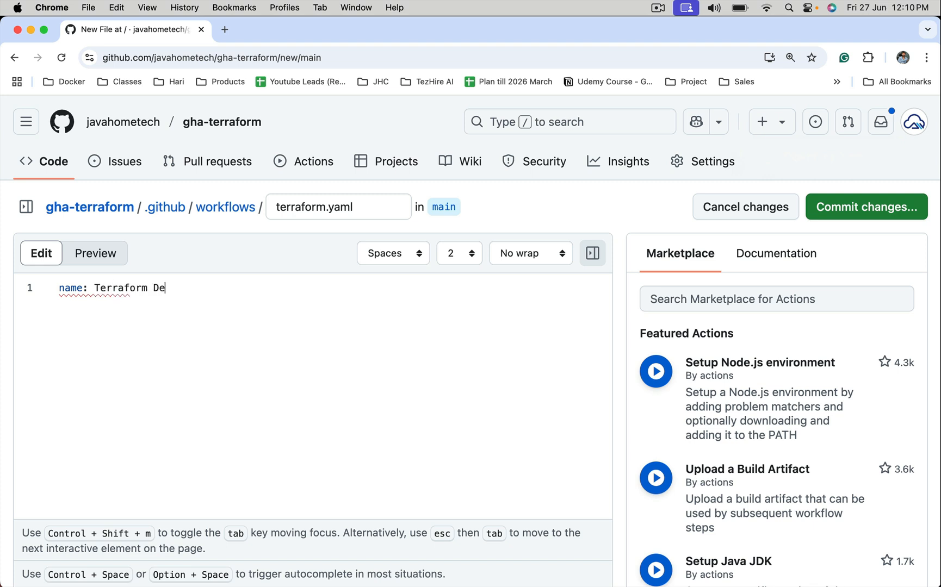
type("ployment")
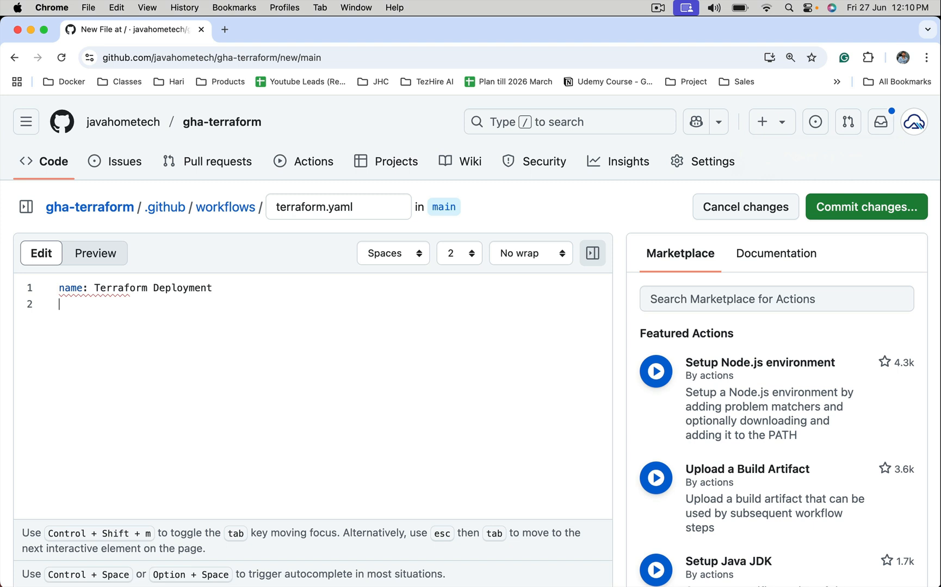
type("on")
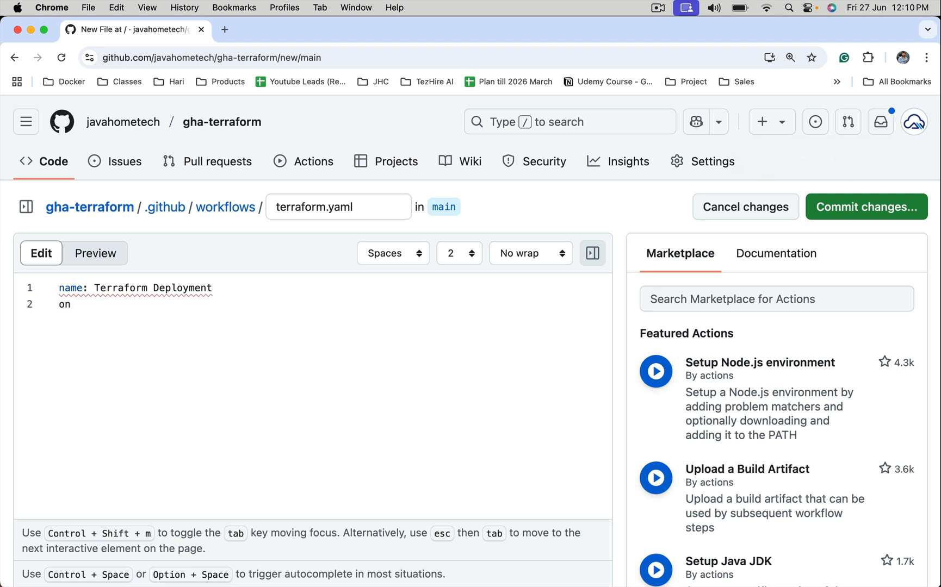
type(":")
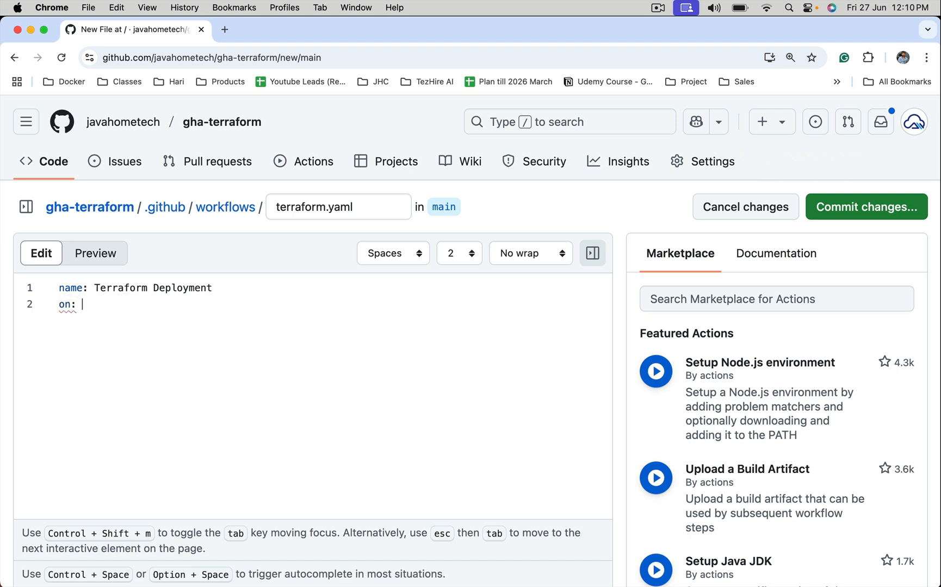
type("push")
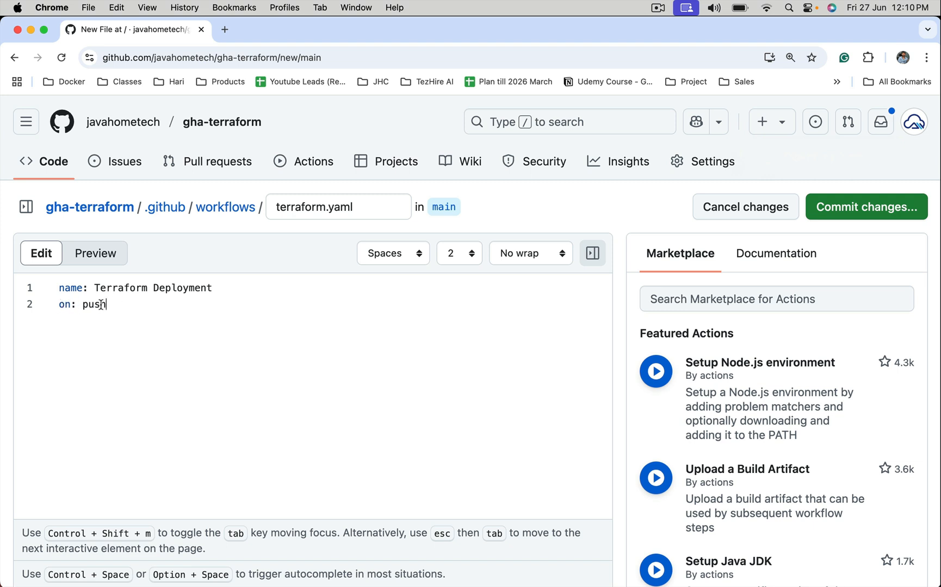
key("enter")
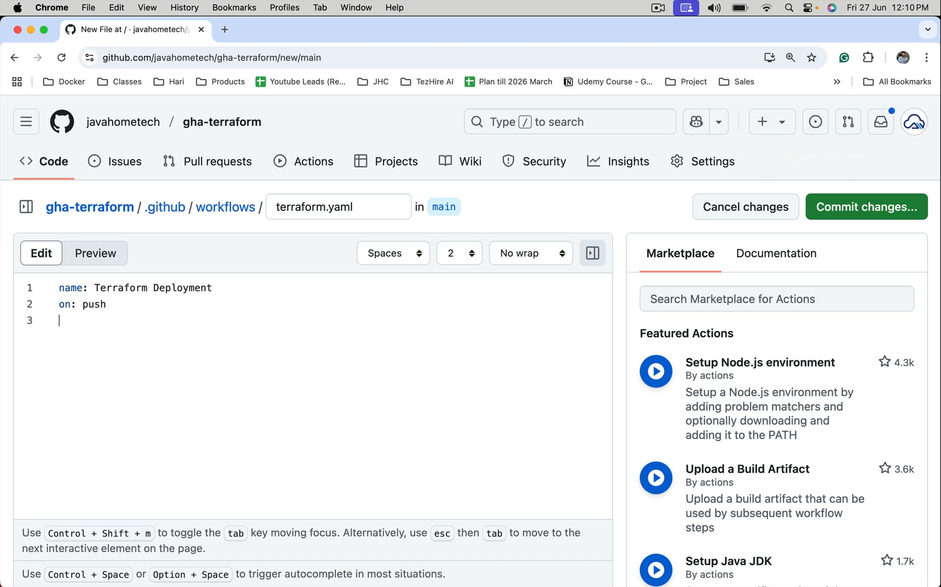
Add a jobs: block with a deploy job running on ubuntu-latest.
type("jobs:")
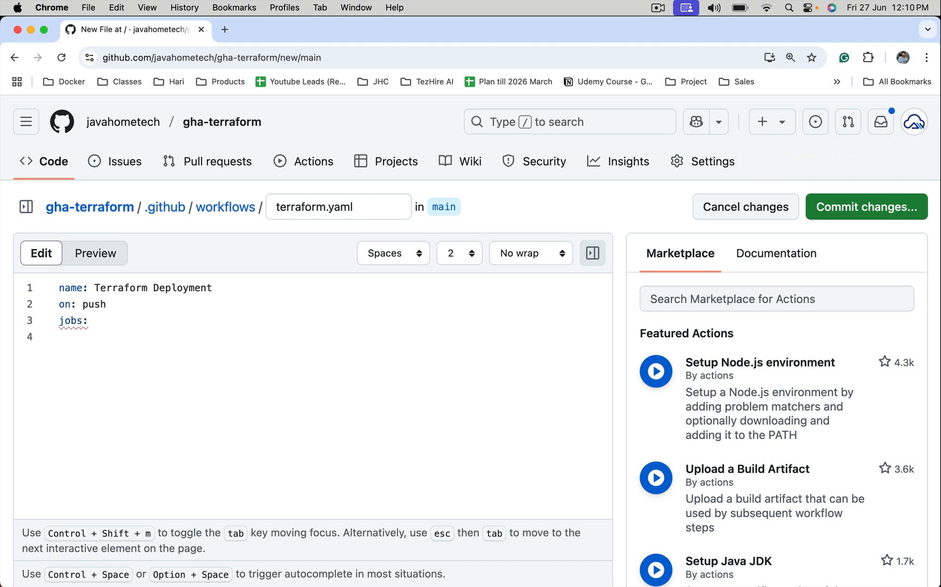
type("terraf")
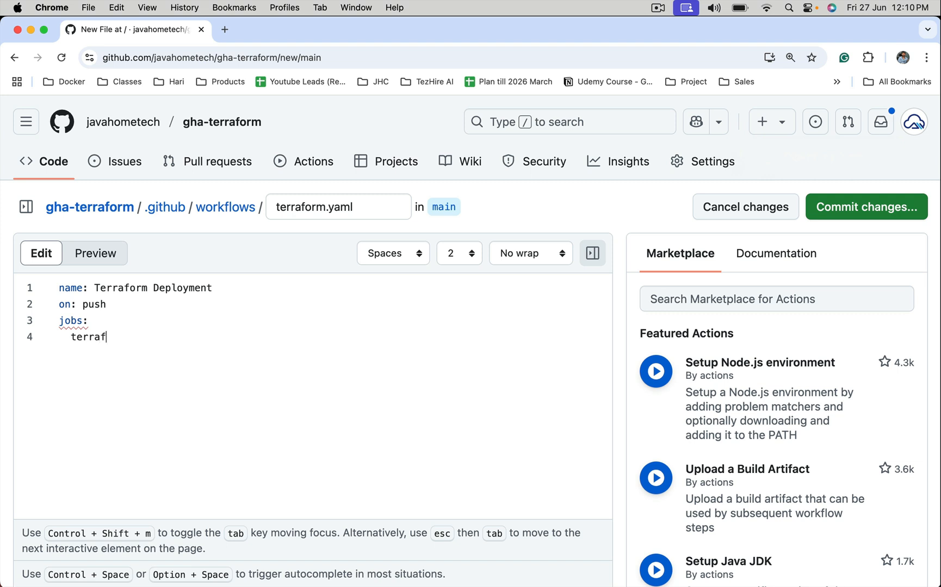
key("BackSpace")
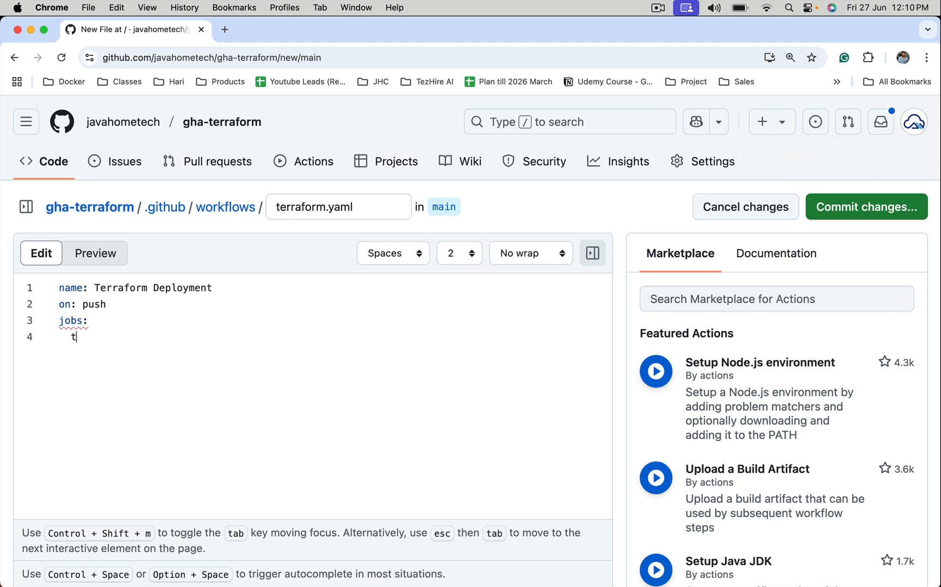
type("eploy:")
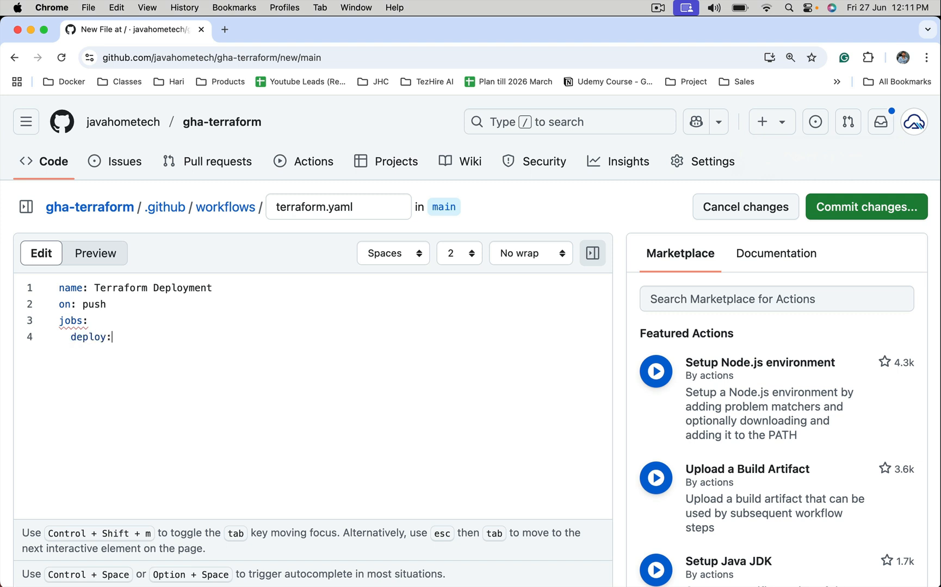
key("enter")
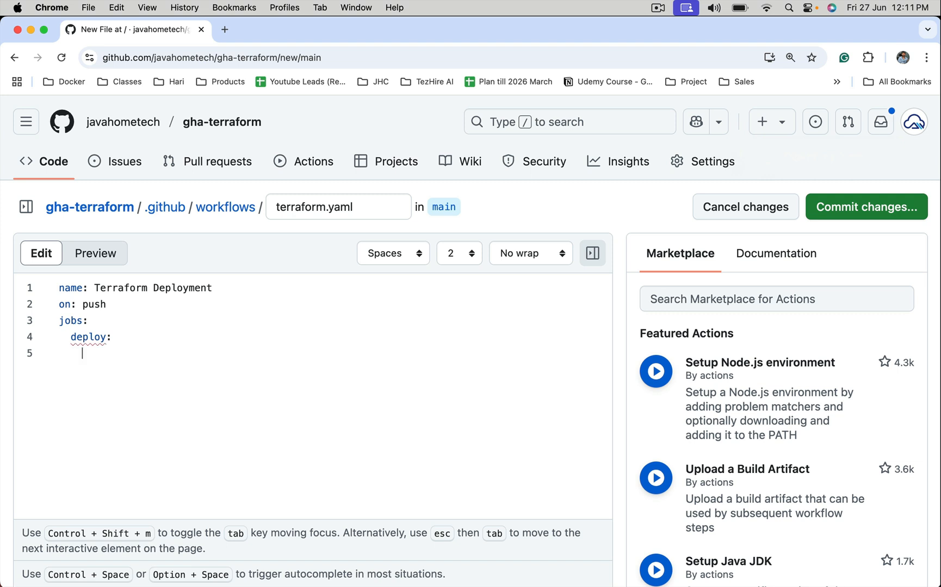
type("runs-on: u")
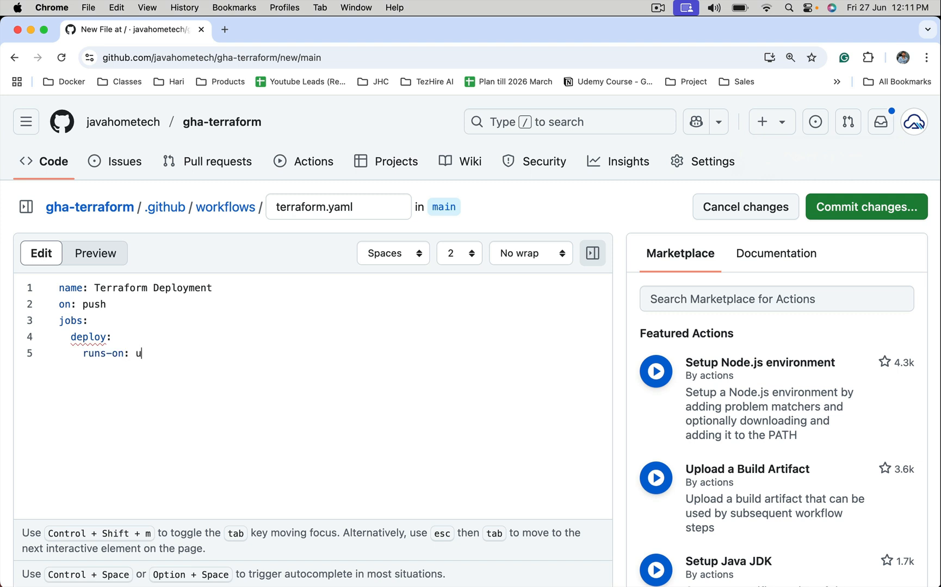
type("buntu-late")
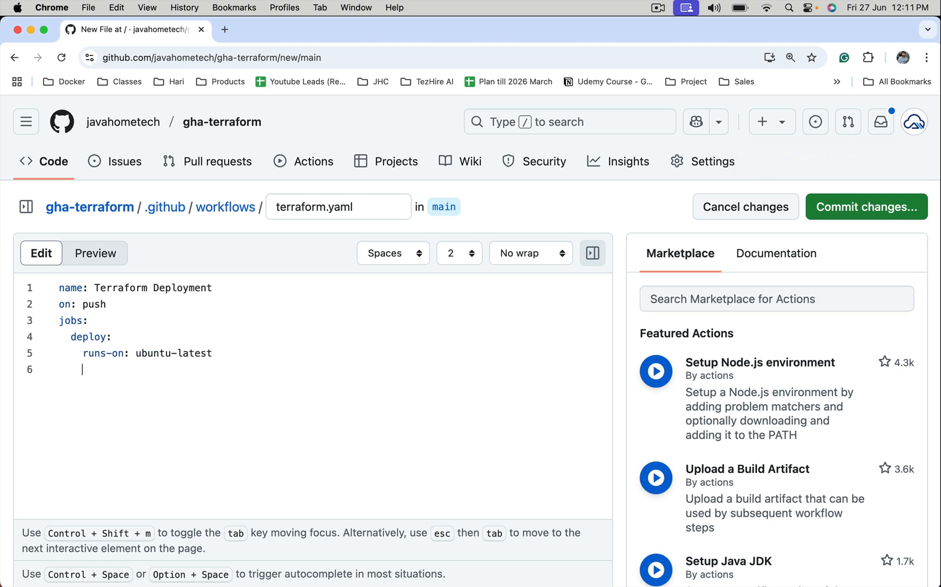
Add a steps: list with a Code Checkout step using actions/checkout@v4.
type("stes")
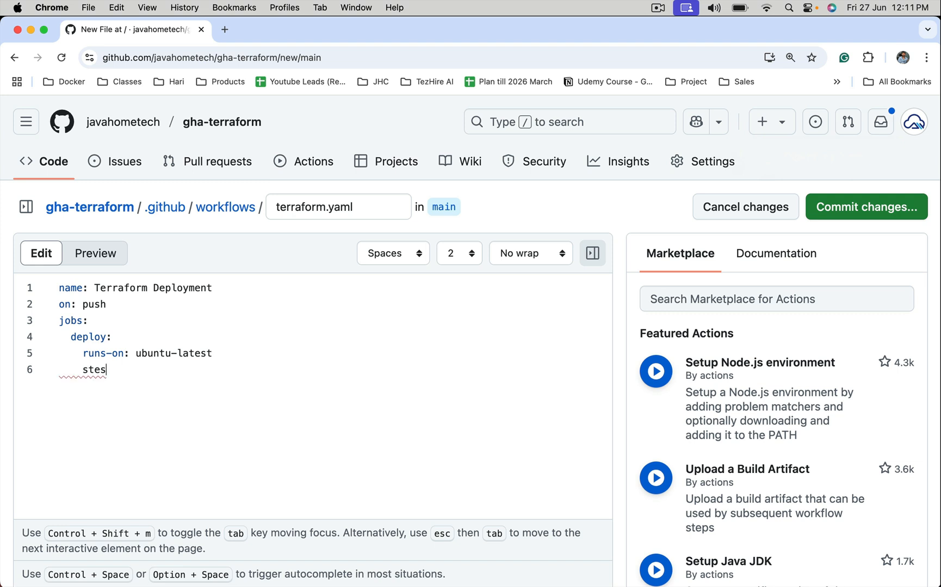
type("\\p")
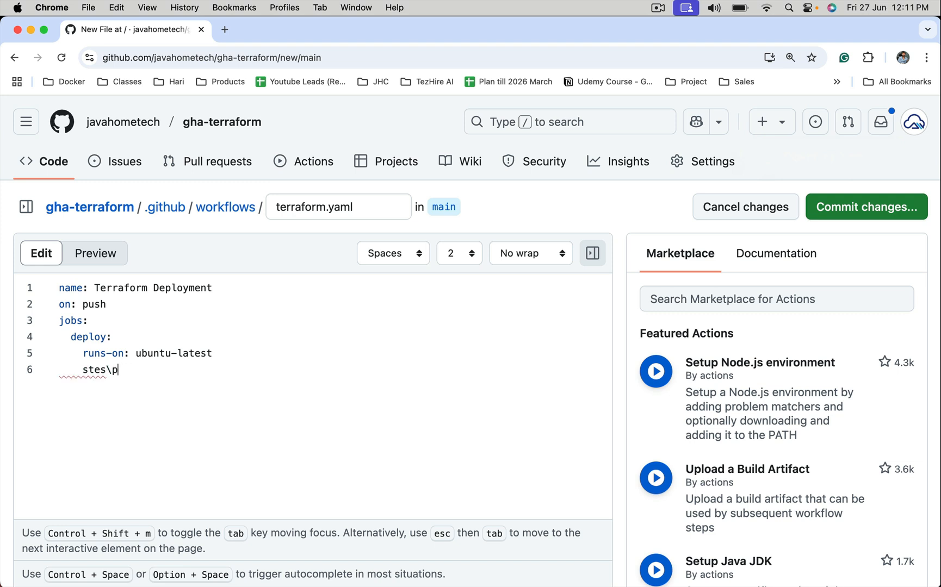
type("steps:")
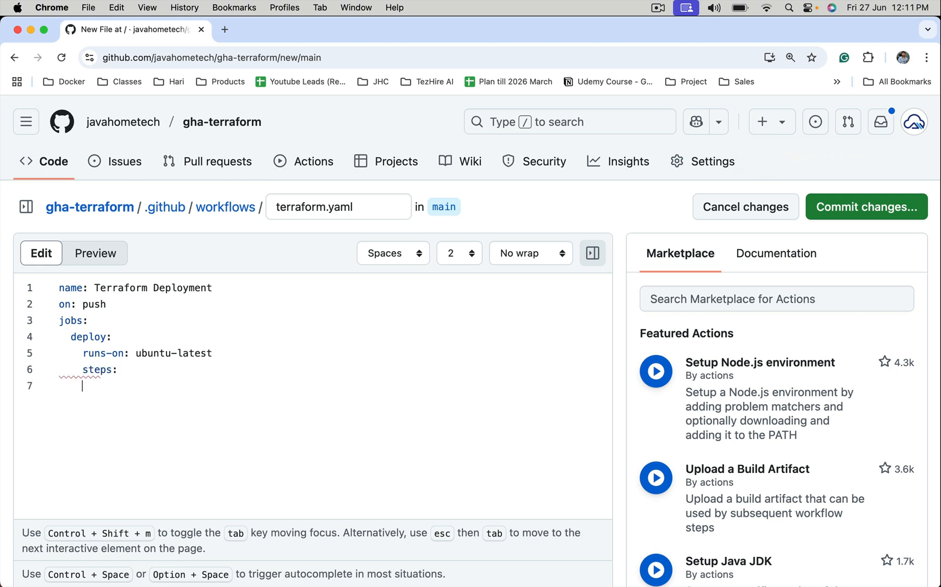
type("- name")
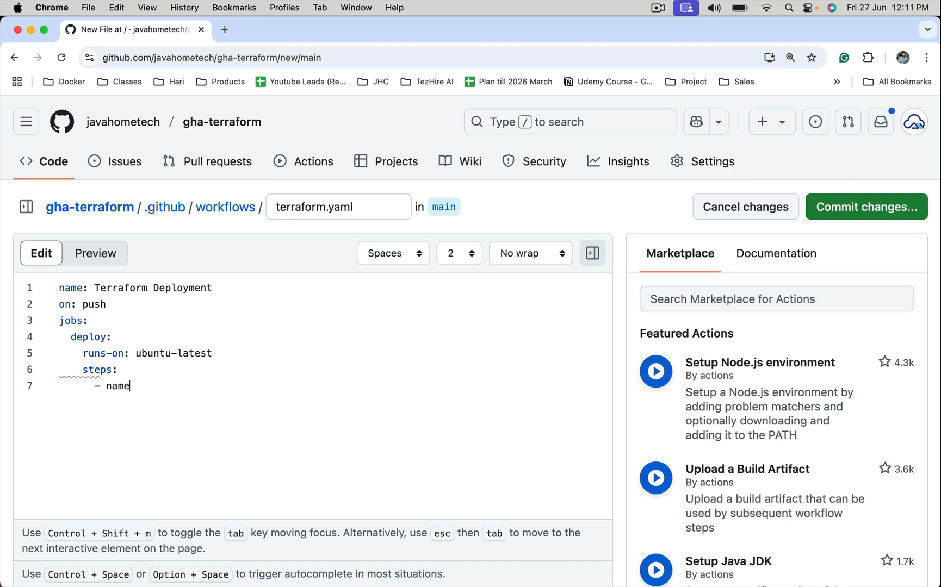
type(":")
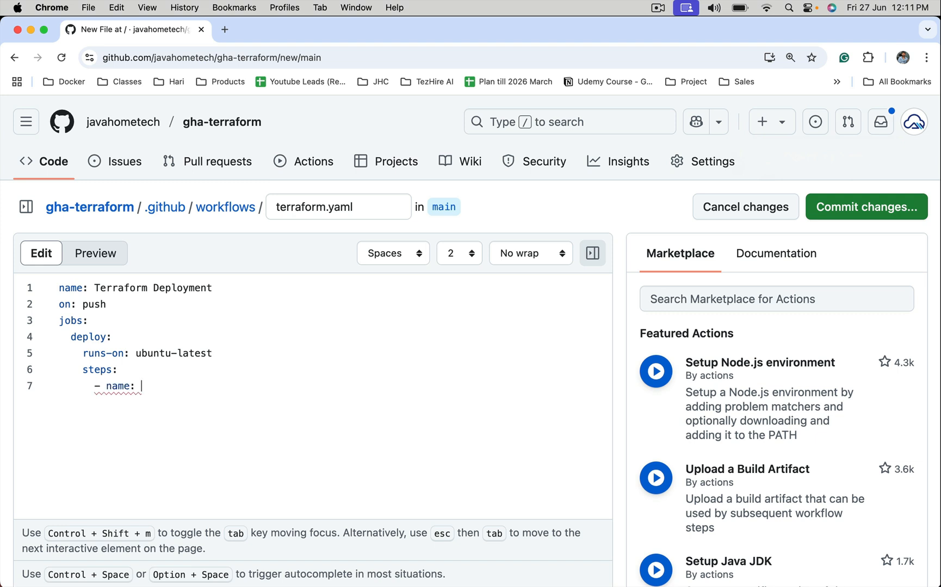
type("Code Checkout")
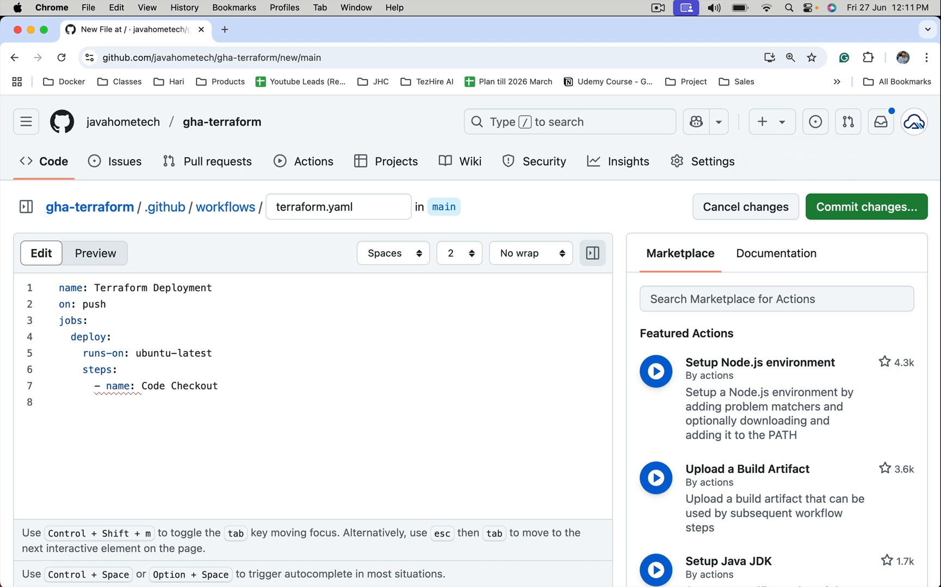
type("uses")
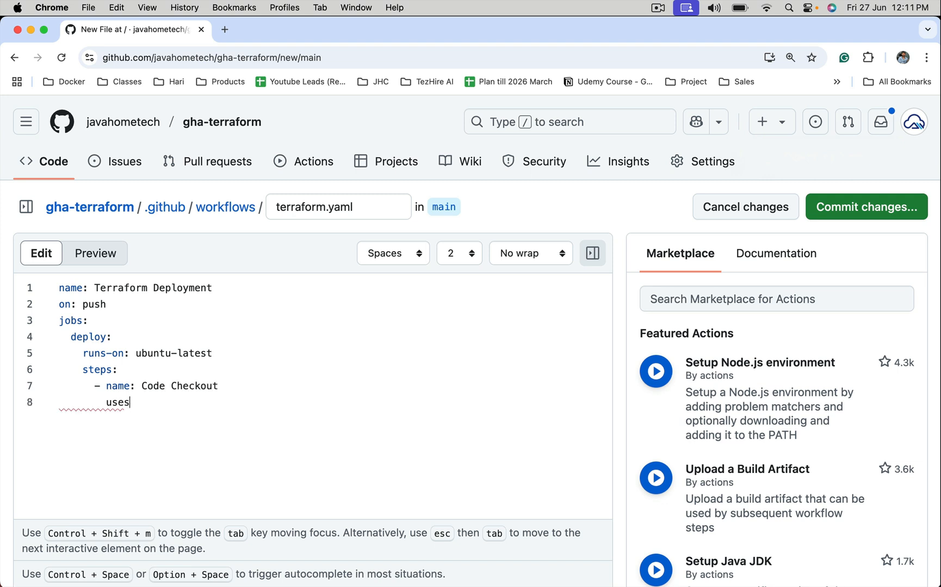
type(":")
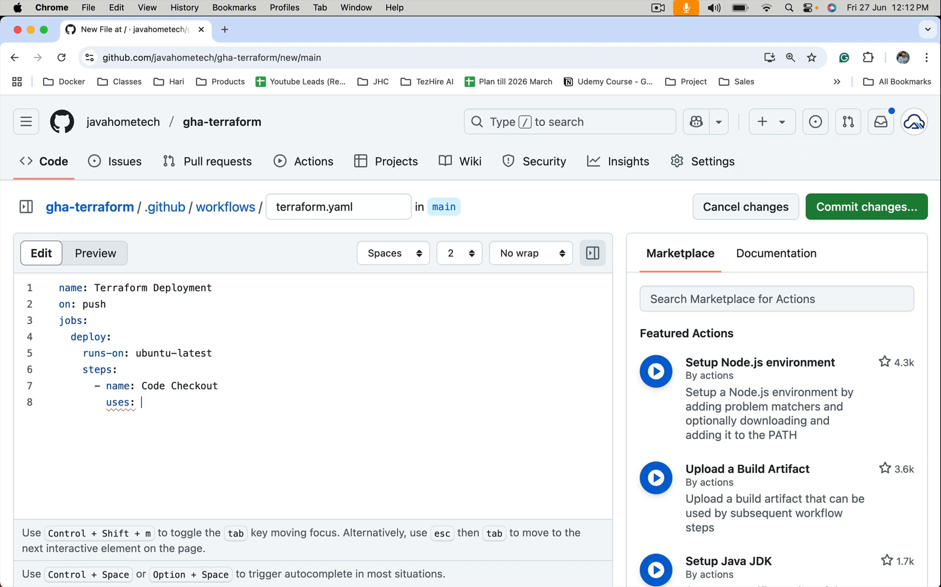
type("actions/checkout@v4")
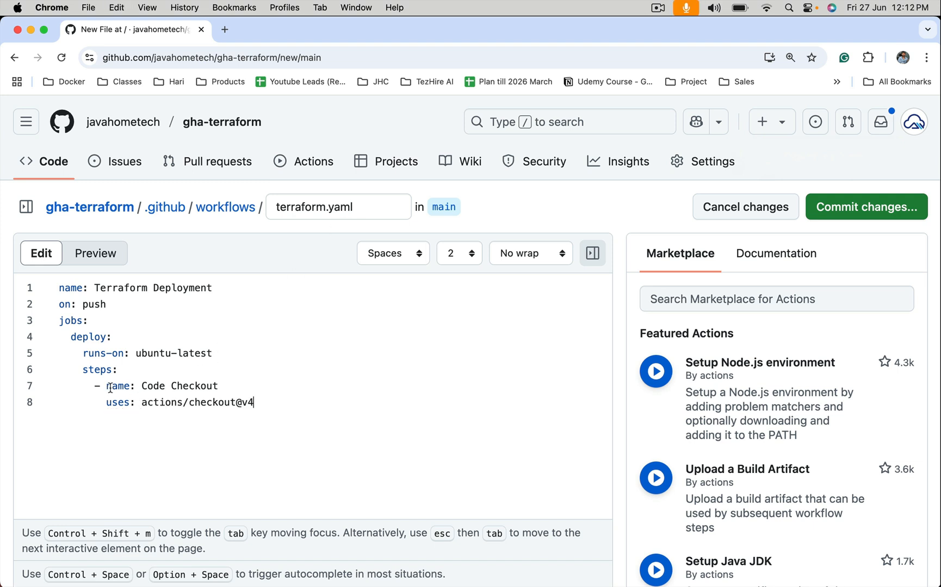
mouse_move(201, 397)
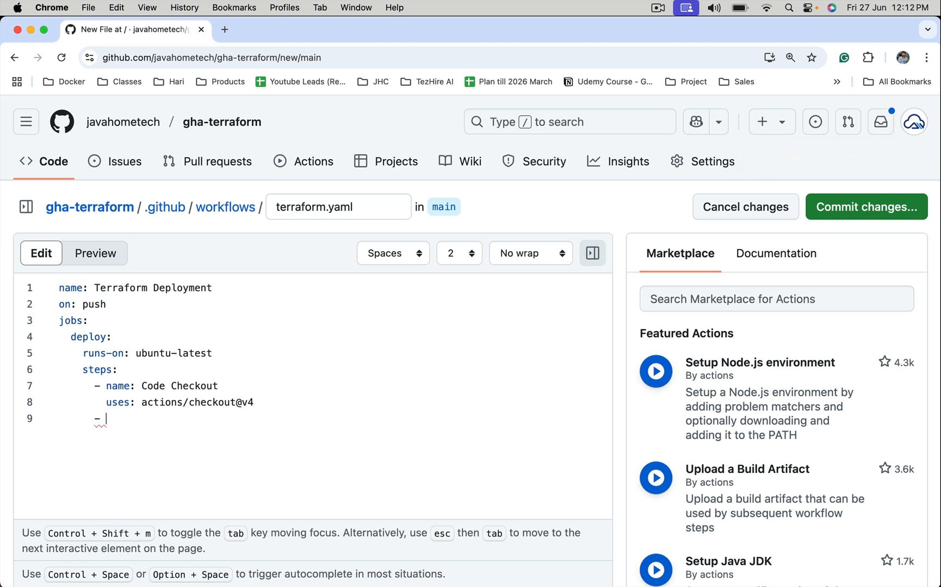
Add a Set Up Terraform step using hashicorp/setup-terraform@v3 with terraform_version 1.12.2.
type("na")
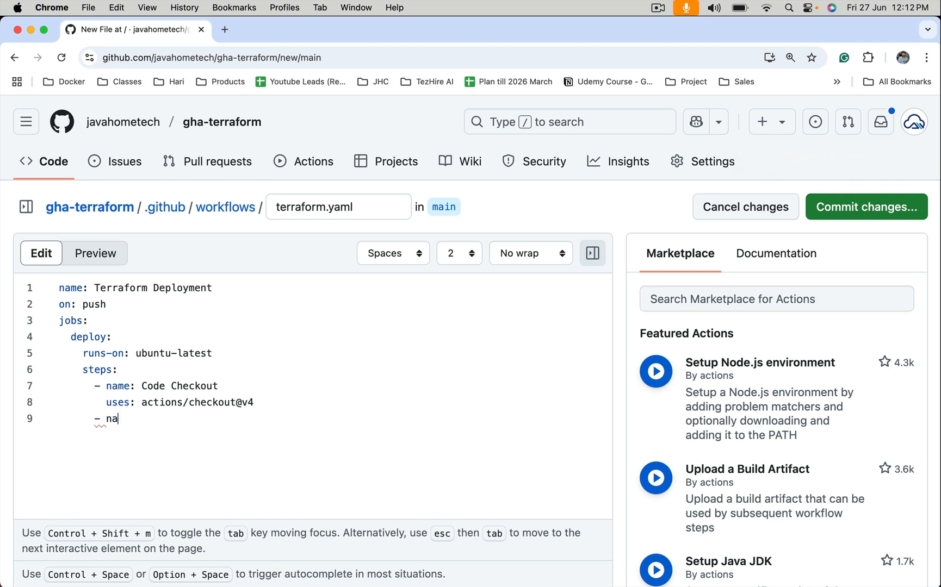
type("me: Set Up Terraform")
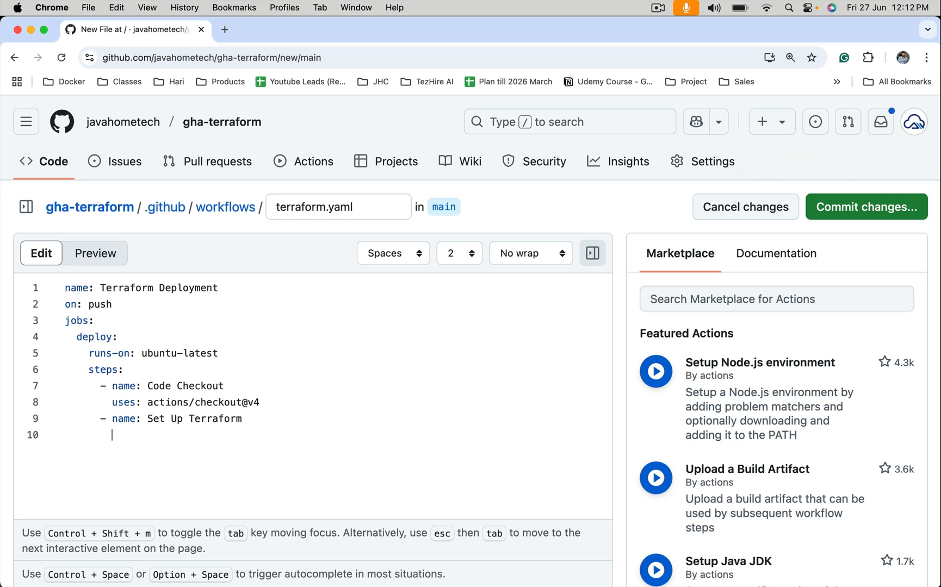
type("uses:")
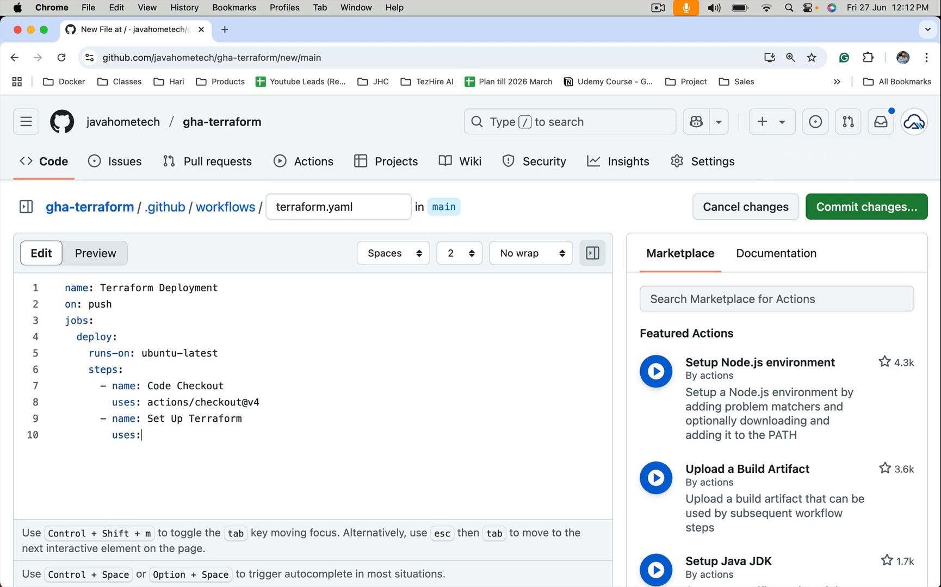
type("hashicorp/setup-terraform@v3")
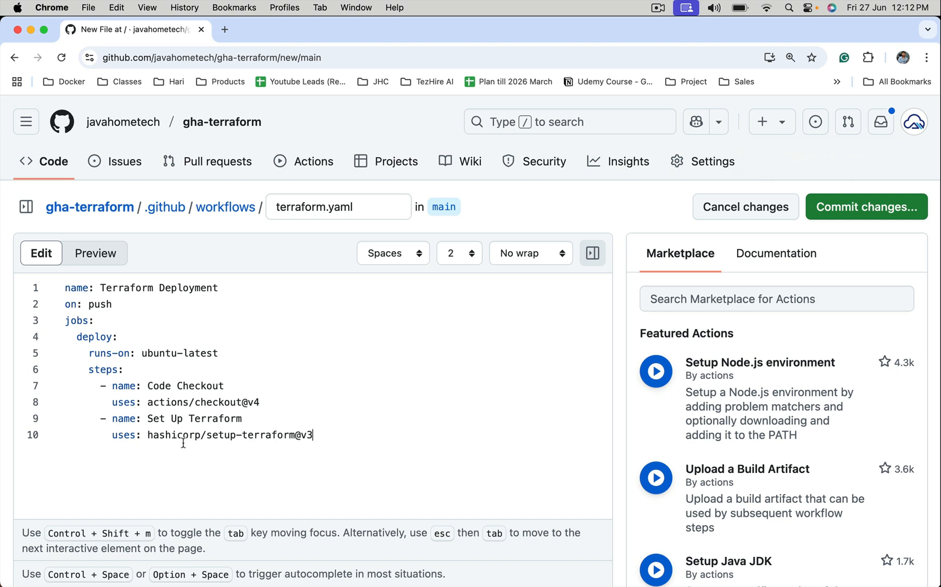
double_click(173, 435)
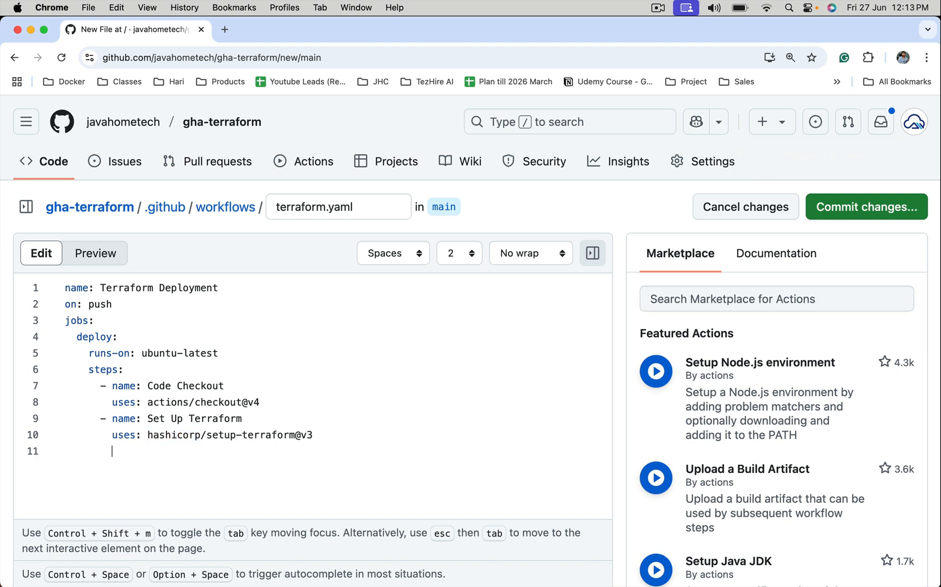
type("with:")
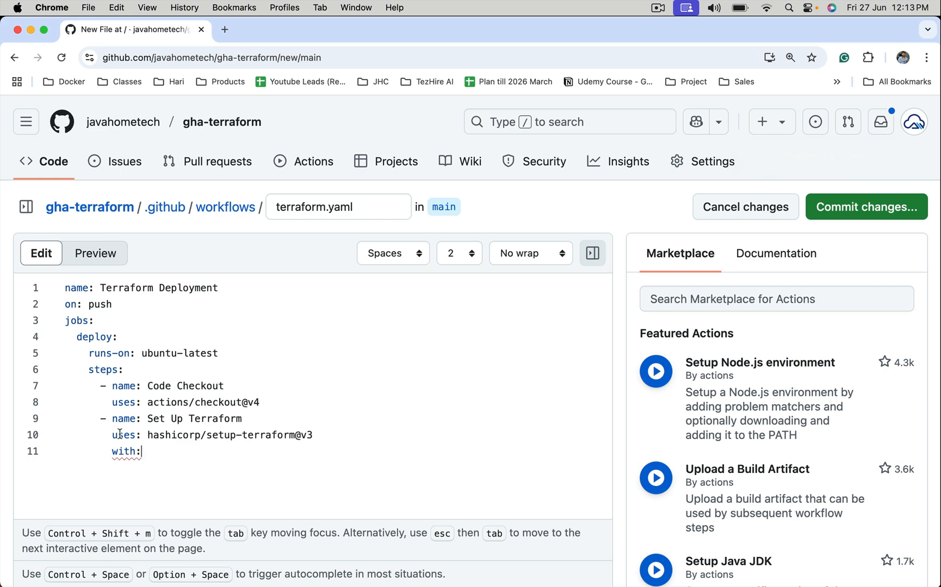
key("enter")
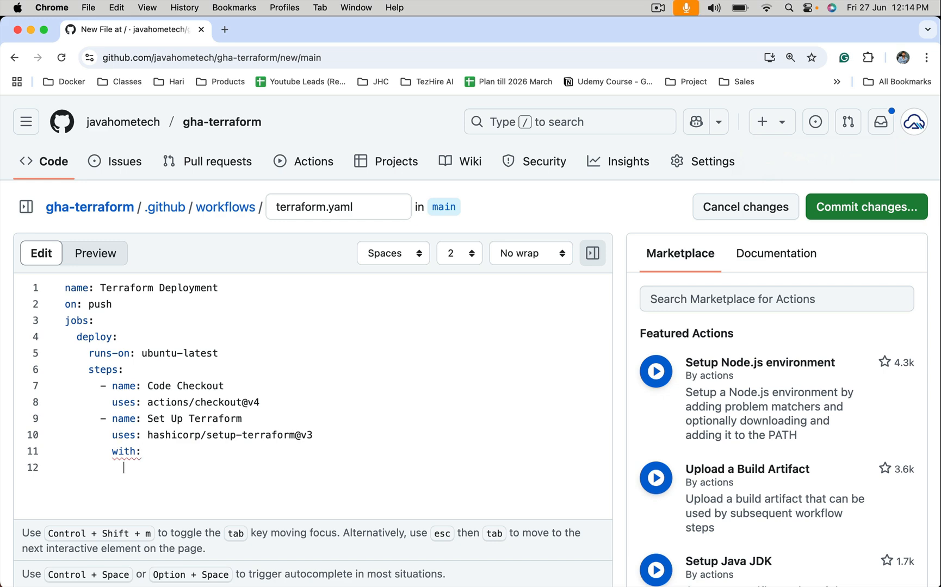
type("terraform_version: 1.12.2")
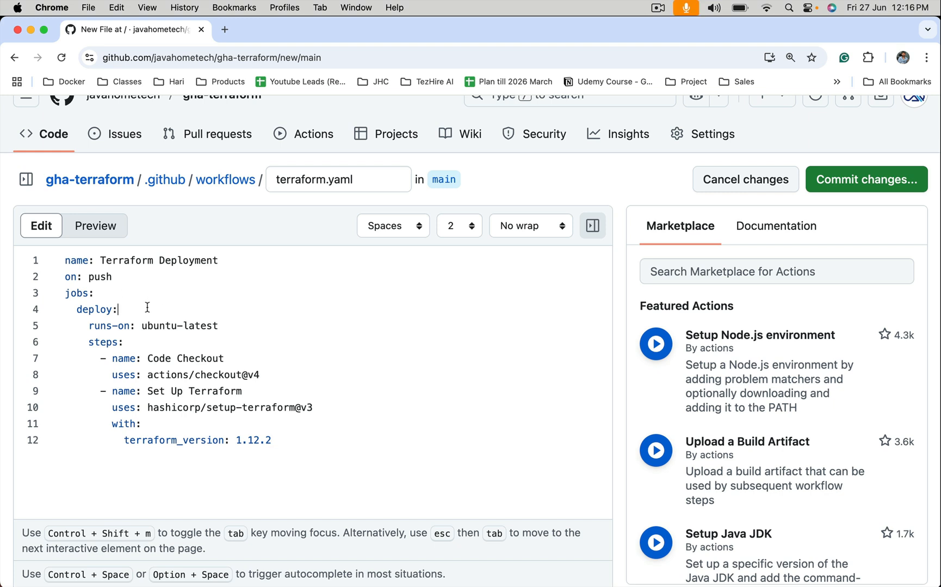
Add an env: block setting AWS_ACCESS_KEY_ID from ${{ secrets.AWS_ACCESS_KEY_ID }}.
key("enter")
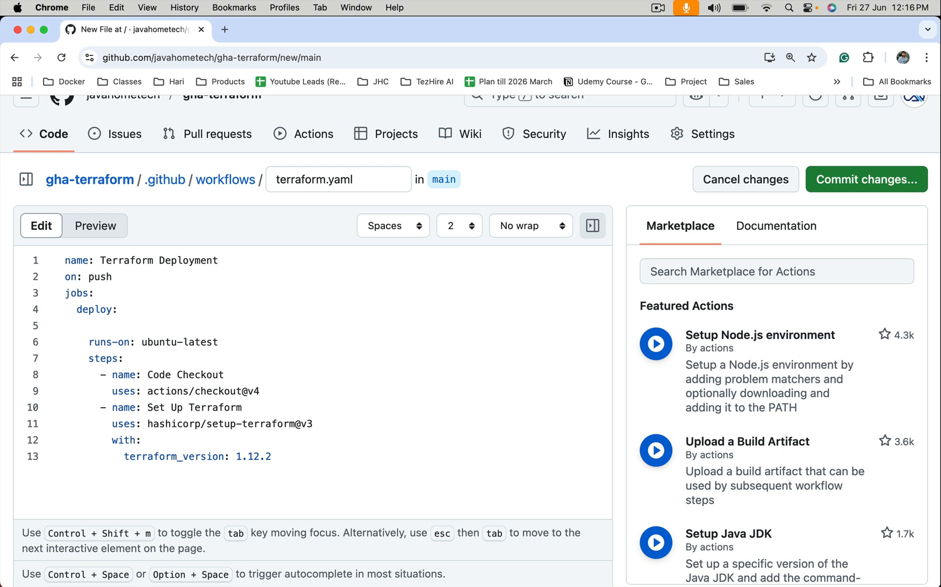
type("env")
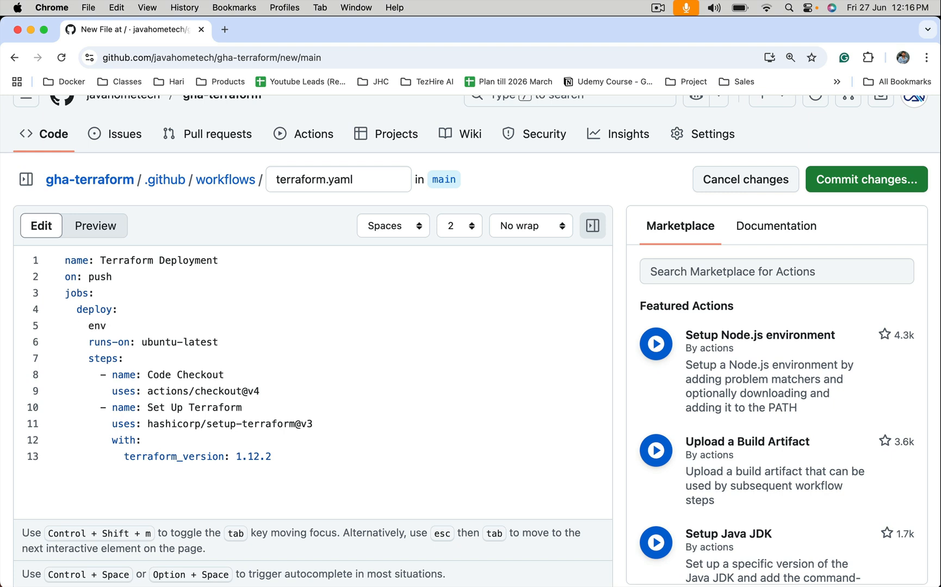
type(":")
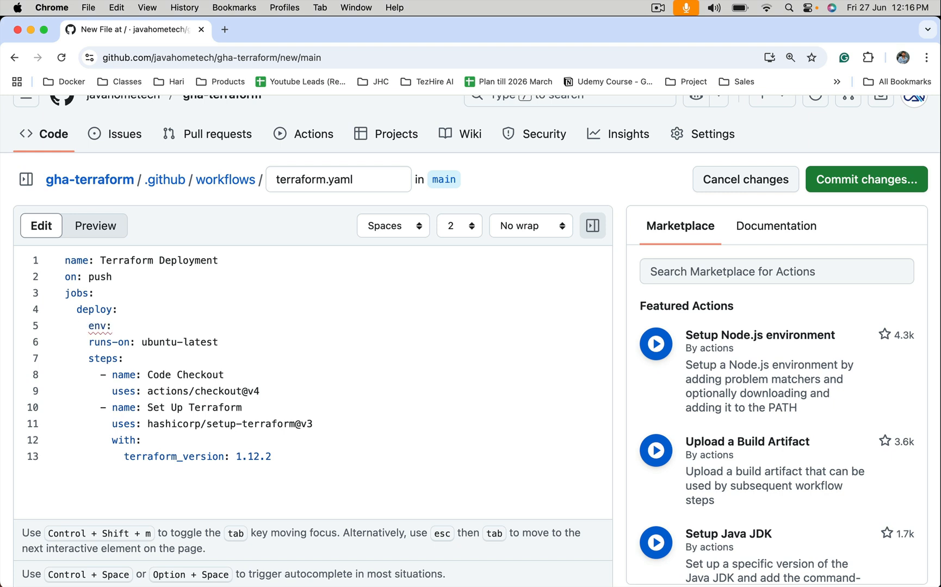
key("enter")
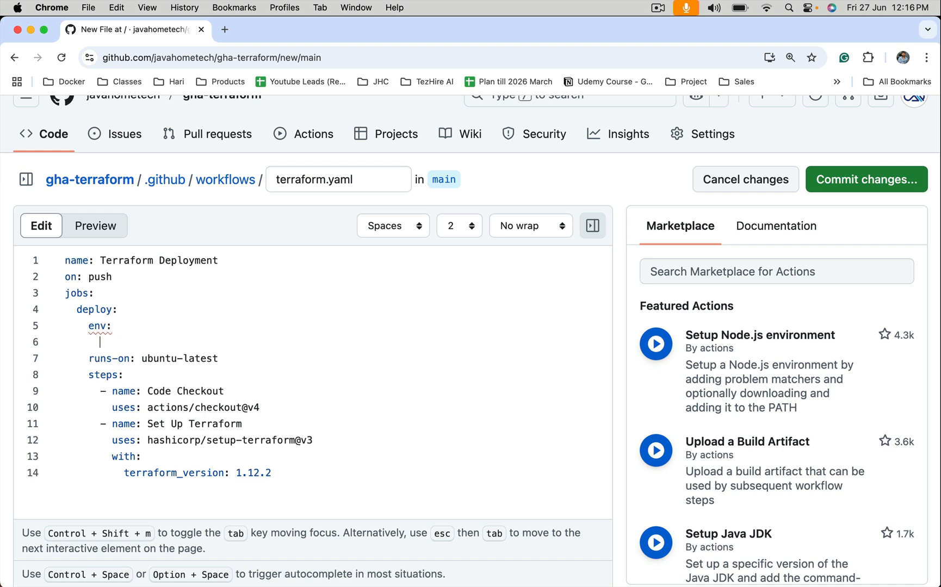
type("AWS_")
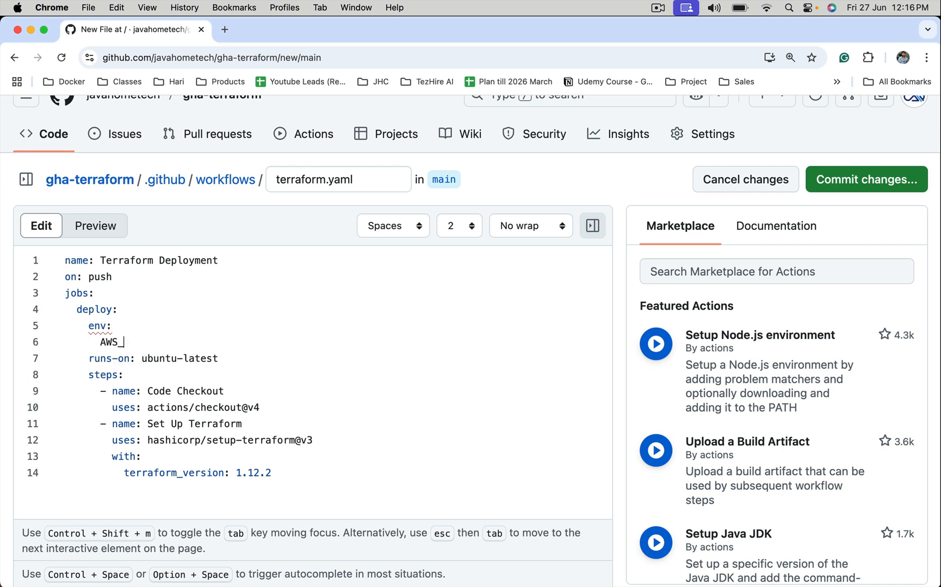
type("ACCES")
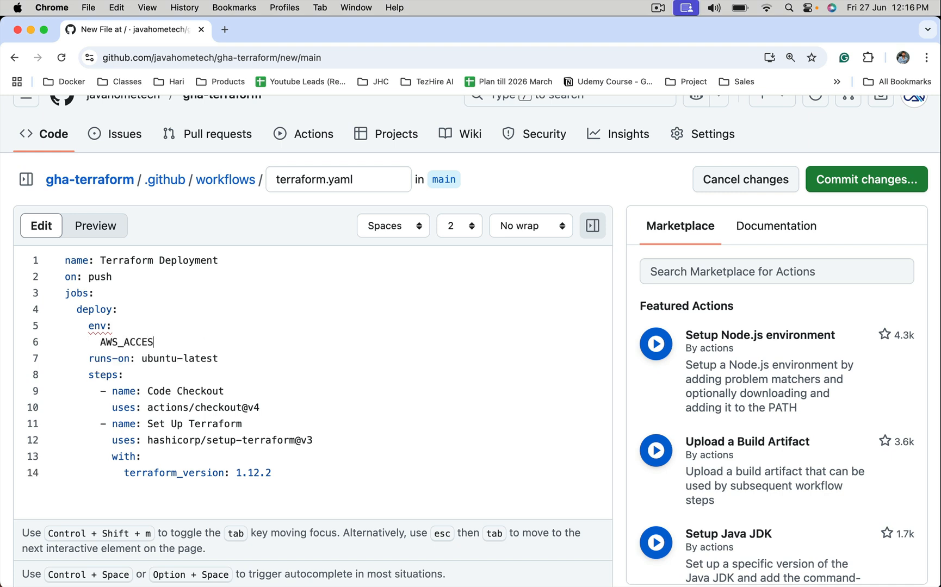
type("S_KEY_")
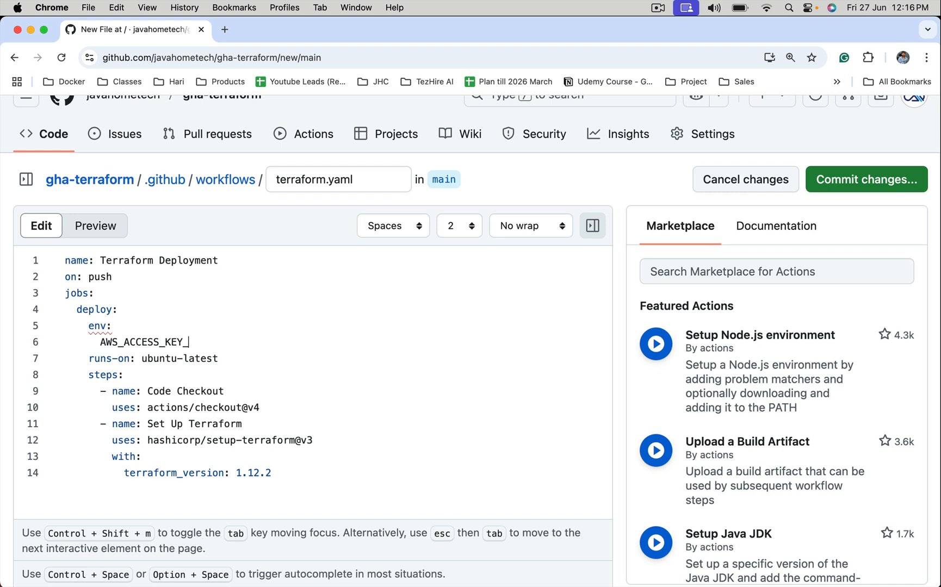
type("ID:")
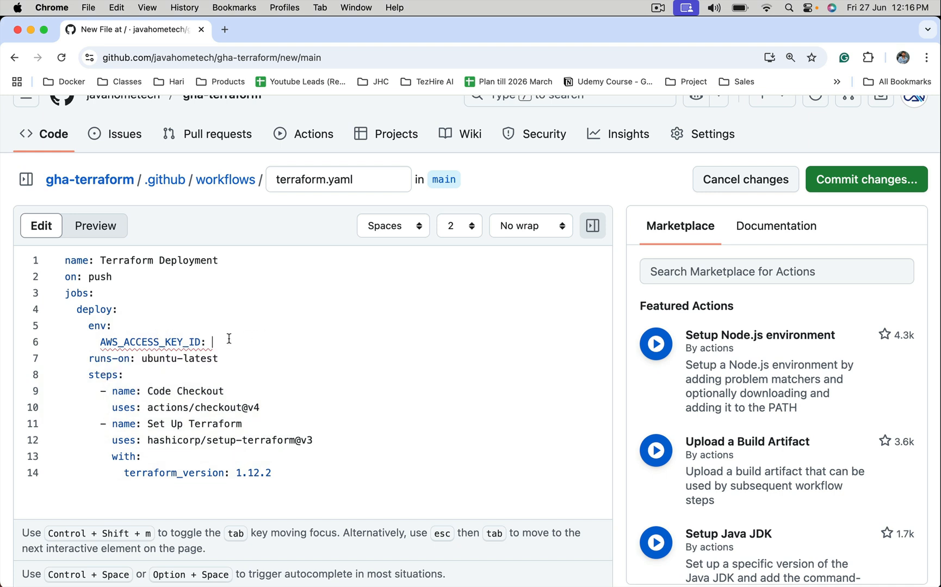
type("\"\"")
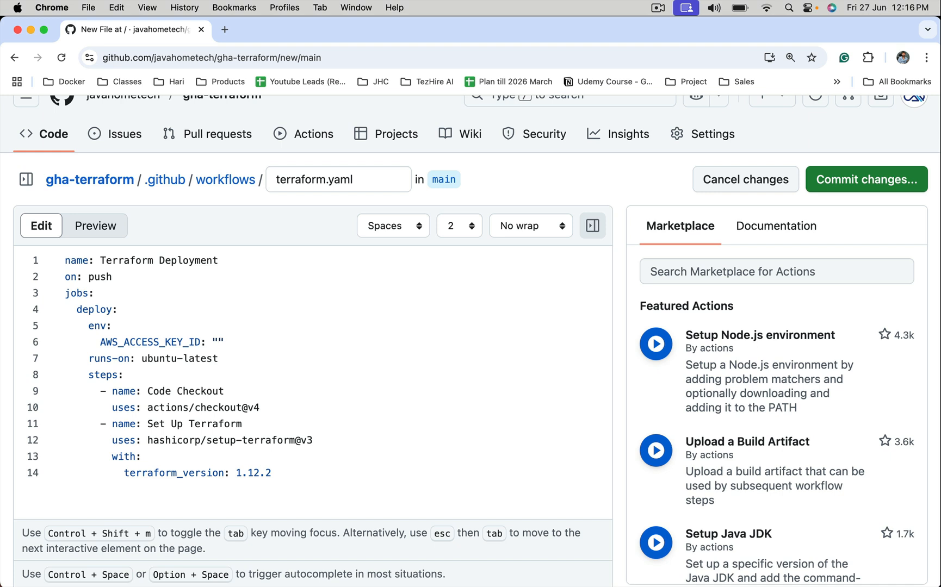
type("${}")
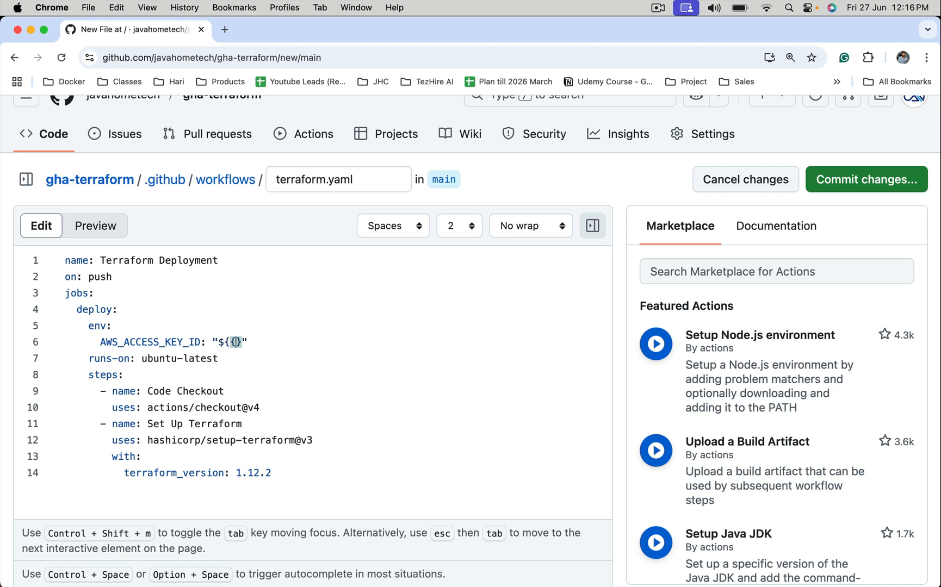
type("secrets.}")
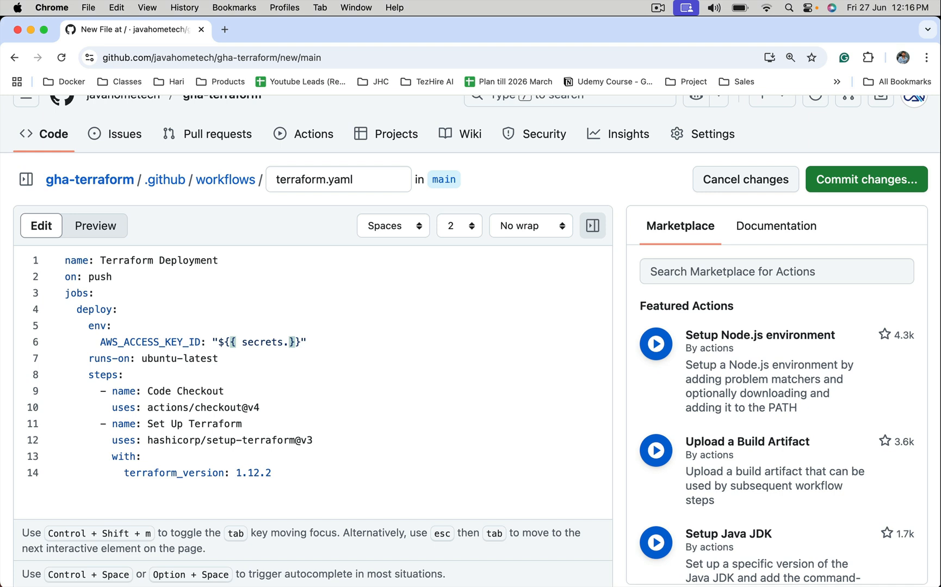
double_click(150, 341)
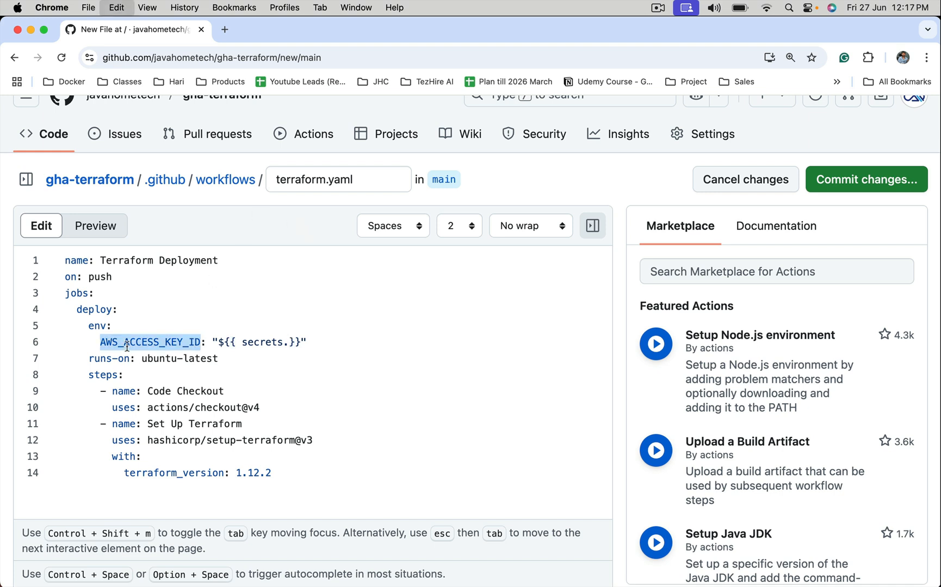
type("AWS_ACCESS_KEY_ID")
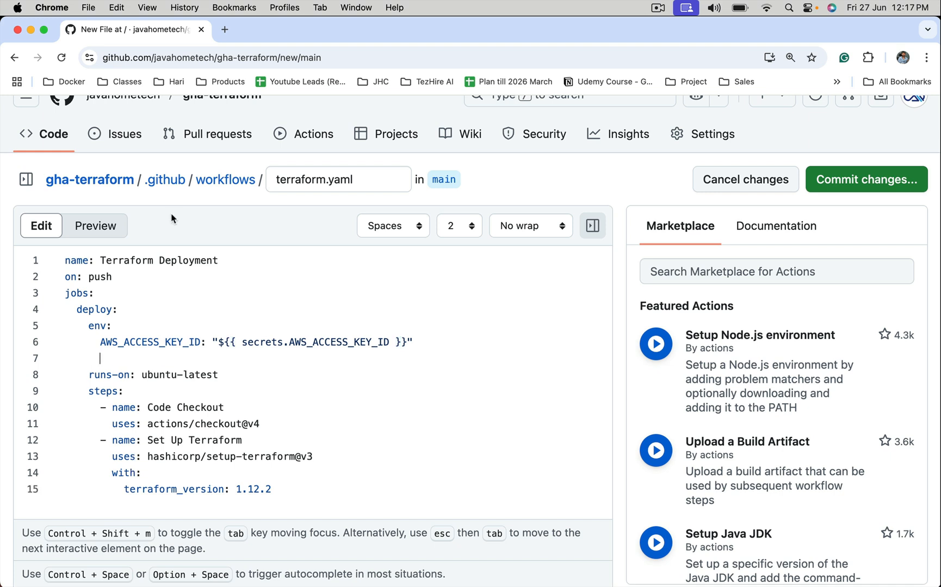
Set AWS_SECRET_ACCESS_KEY from secrets.AWS_SECRET_ACCESS_KEY and begin another step entry.
type("AWS_SECRET_ACCESS_KEY: \"${{ s")
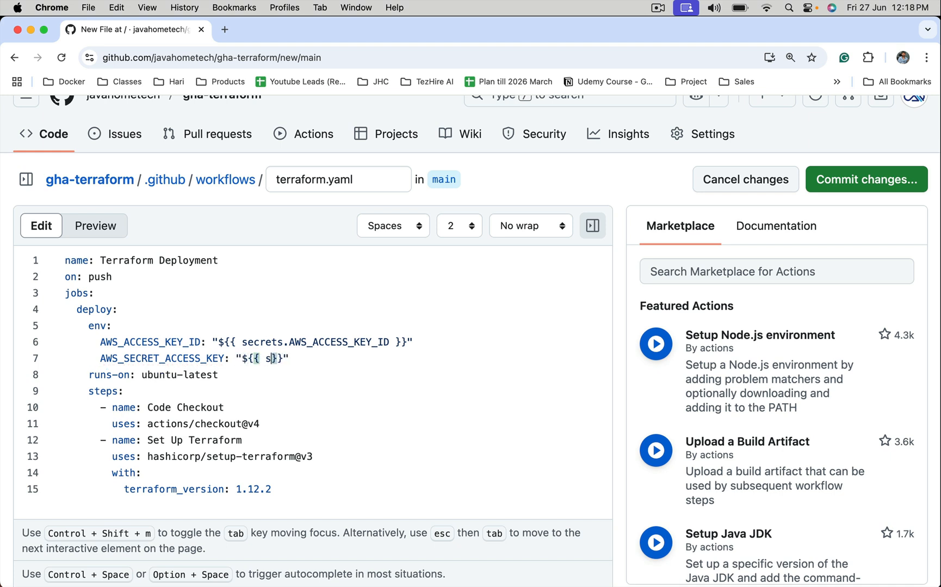
type("ecrets.AWS_SECRET_ACCESS_KEY")
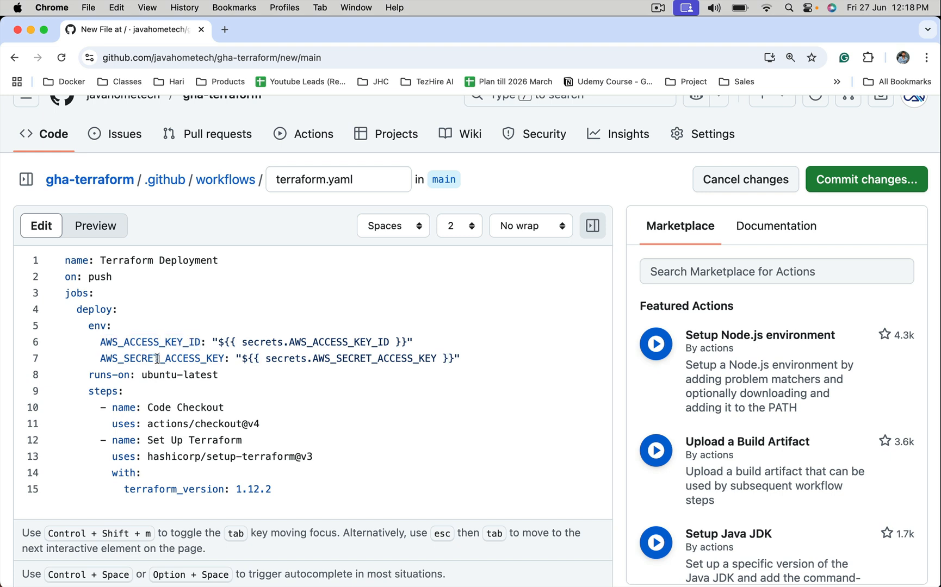
double_click(162, 358)
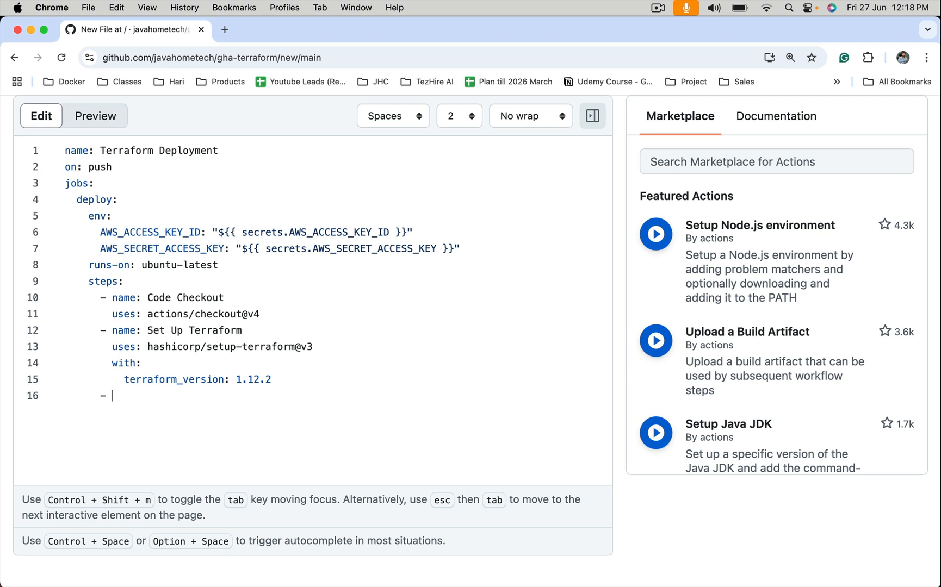
Add a 'Terraform Init, Plan' step with a multi-line run of terraform init and terraform plan.
type("name: Terraform Init")
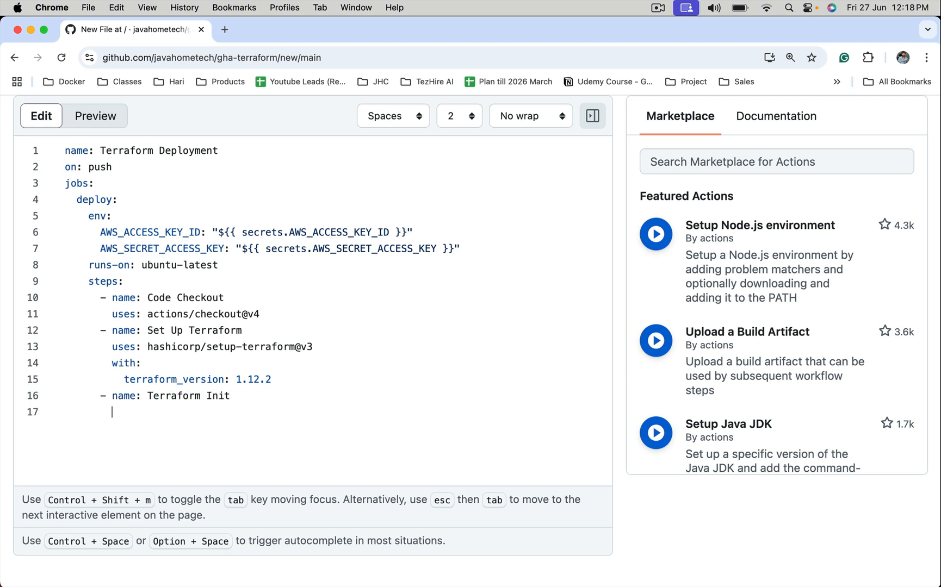
type("run:")
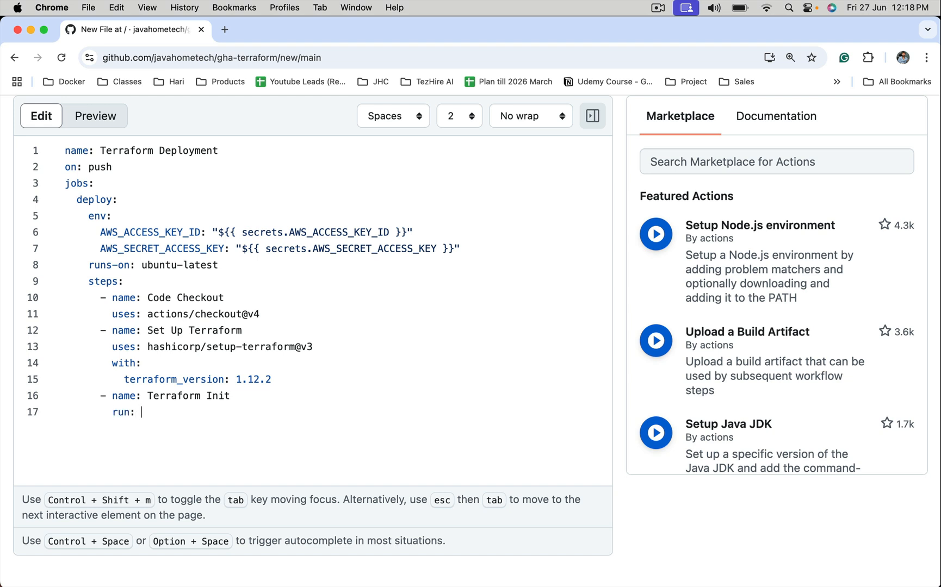
type("terraform init")
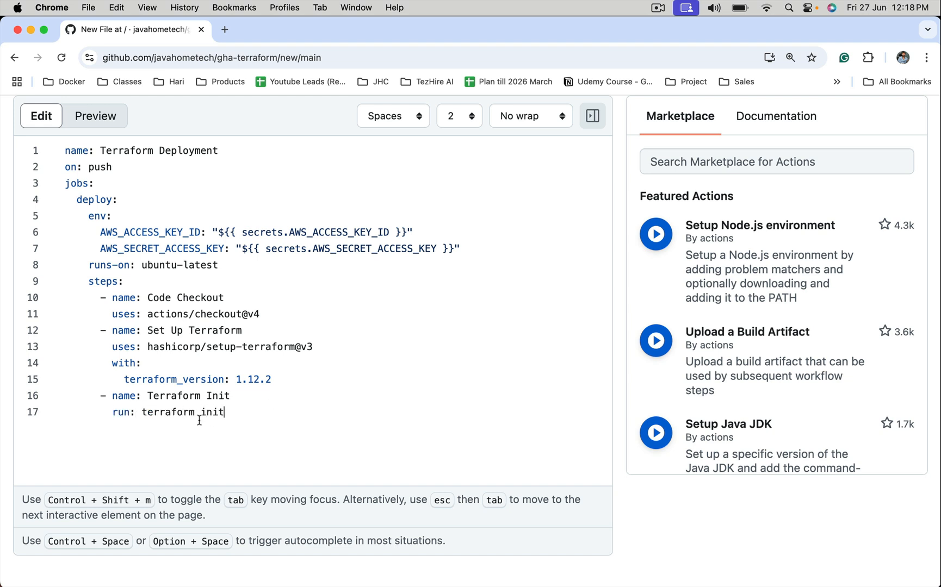
double_click(183, 412)
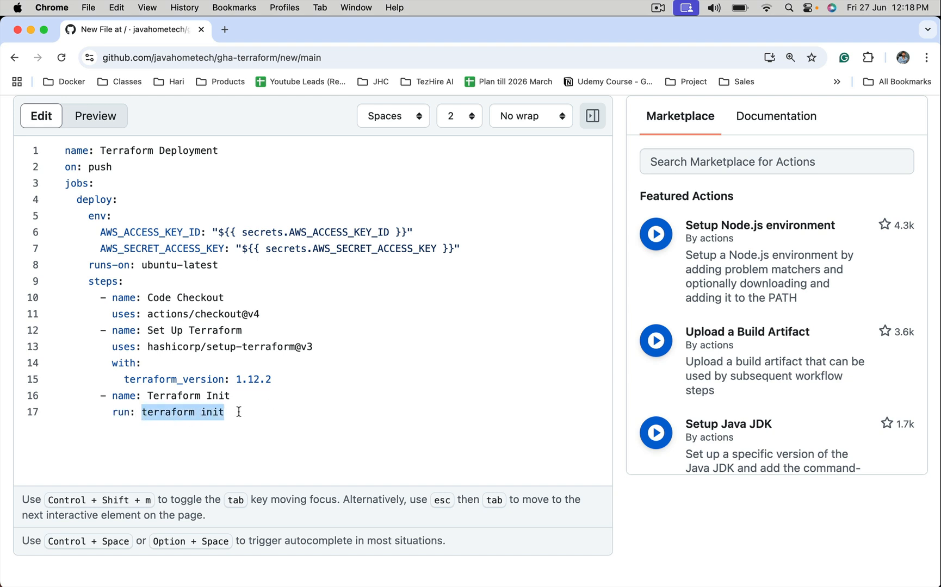
left_click(224, 412)
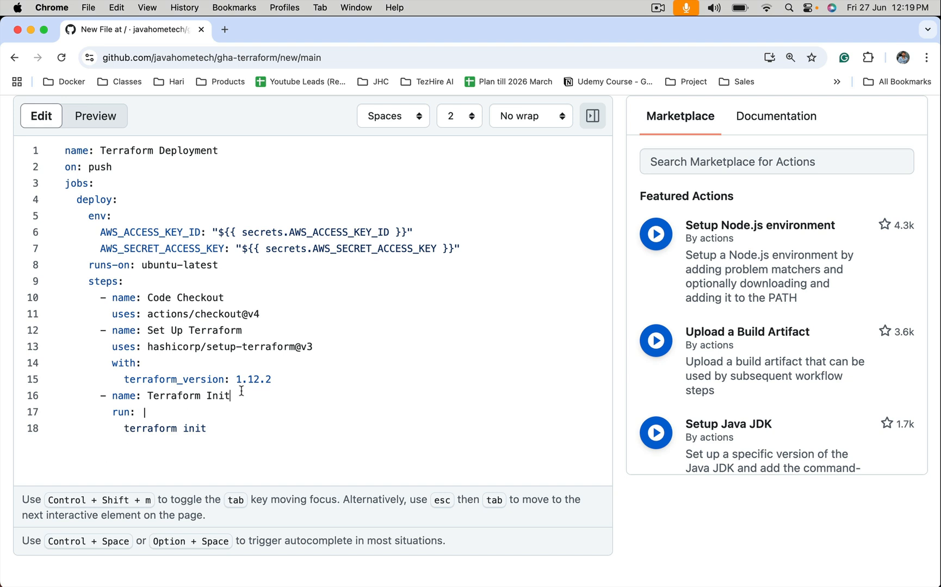
type(", Plan")
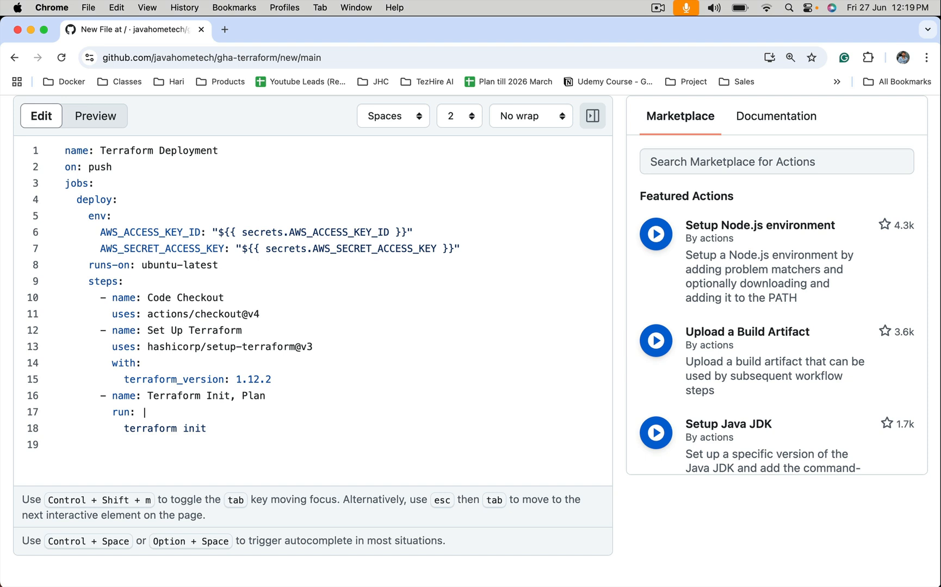
type("terraform")
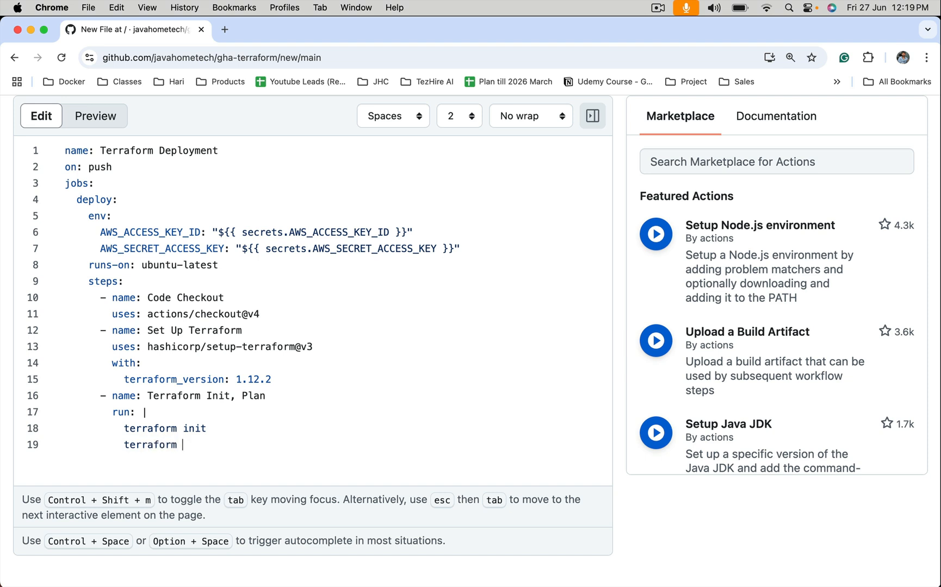
type("plan")
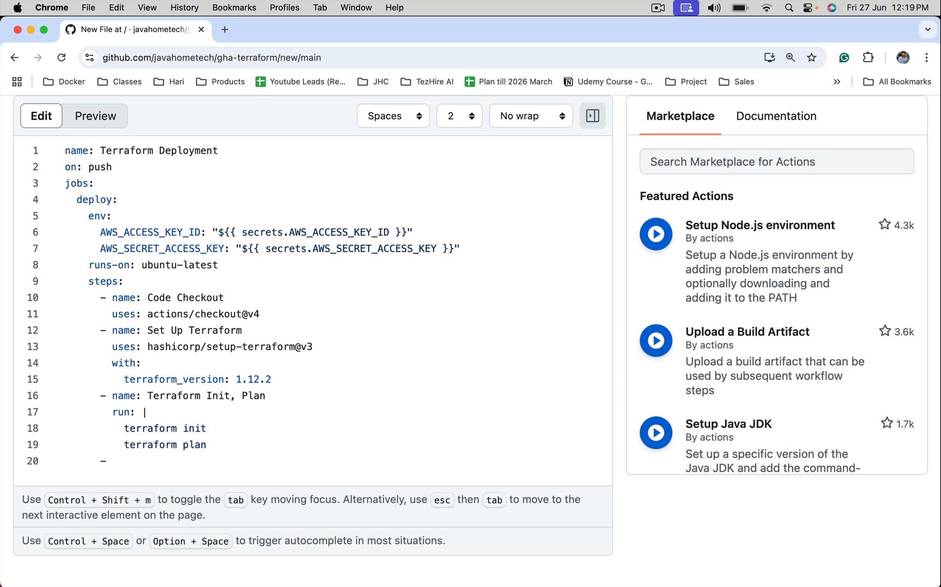
Add a Terraform Apply step running terraform apply -auto-approve.
type("name:")
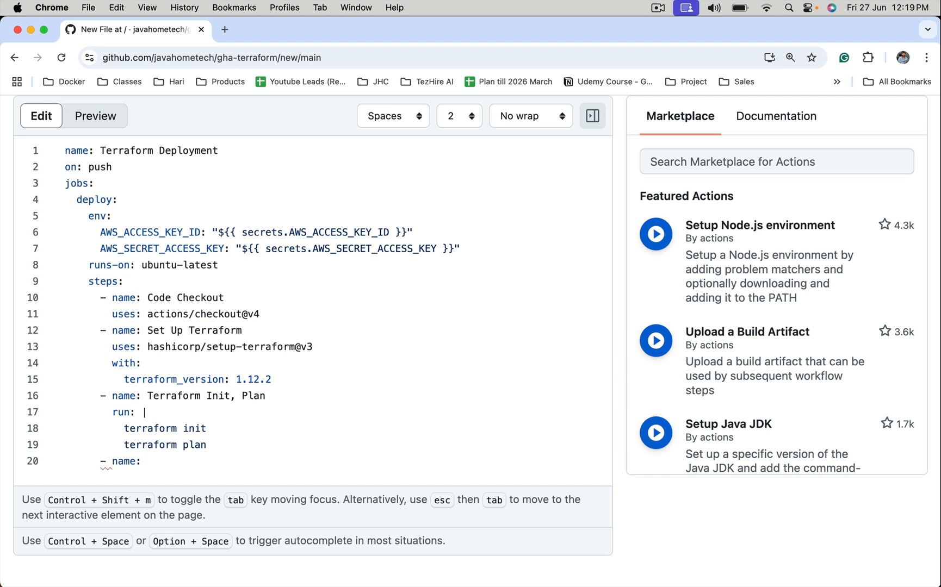
type("Terraform Apply")
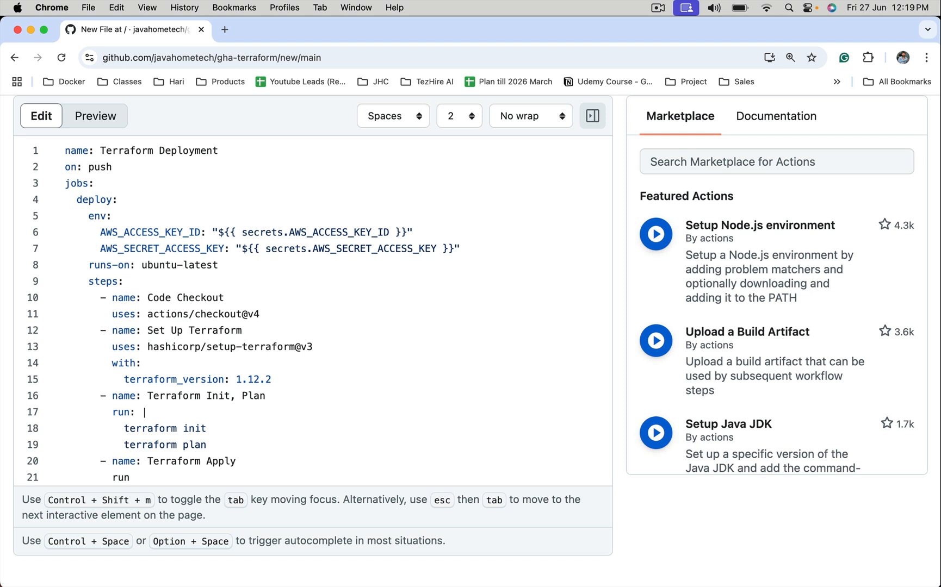
type("terraform apply -auto-a")
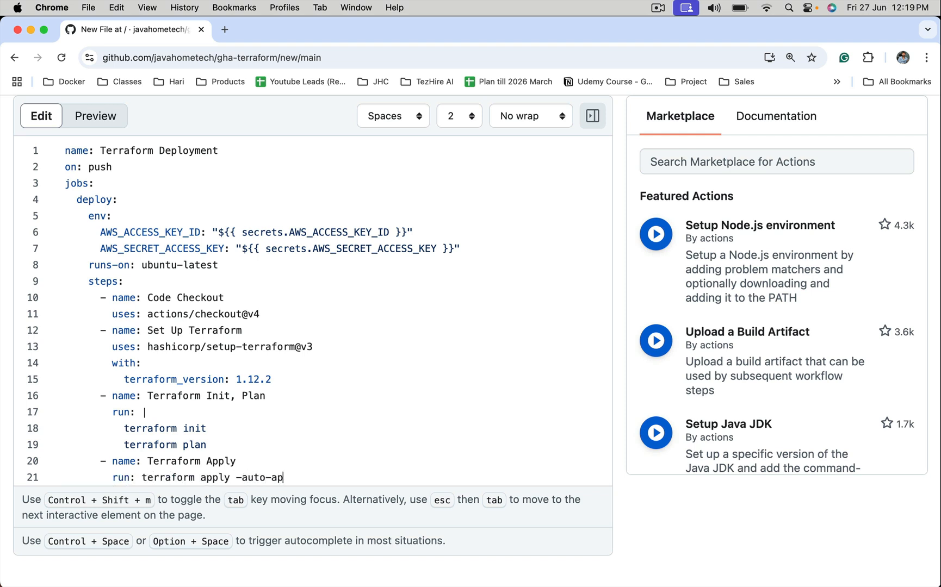
type("prove")
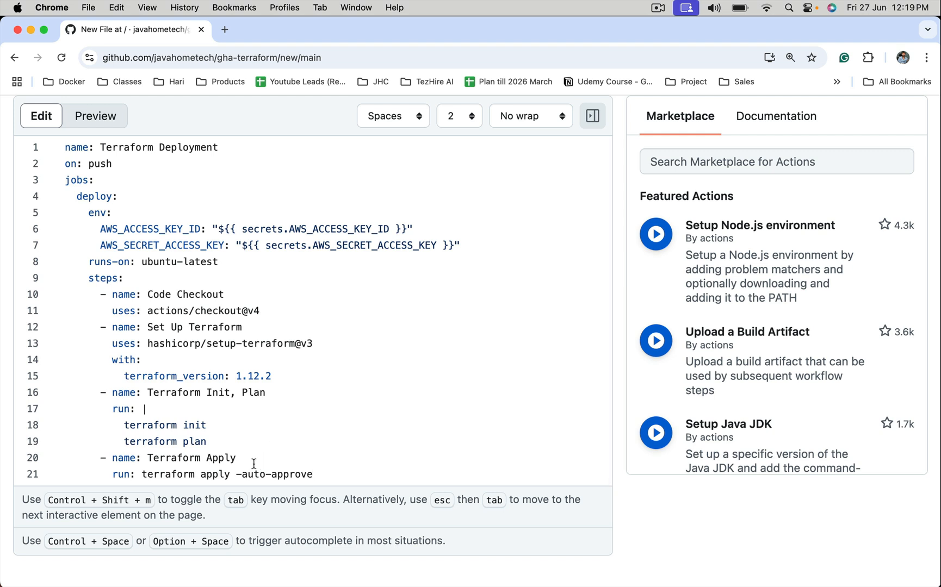
left_click_drag(233, 475, 311, 474)
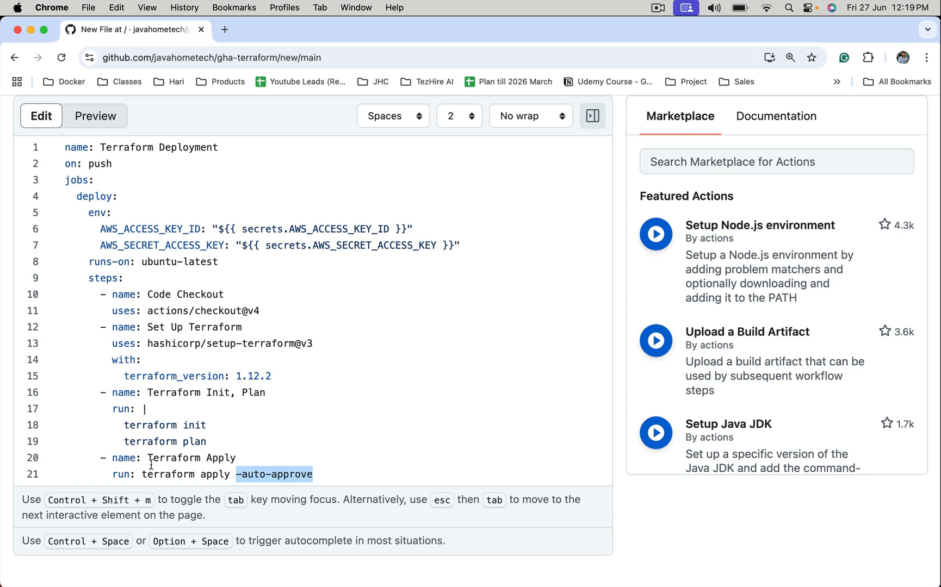
mouse_move(117, 265)
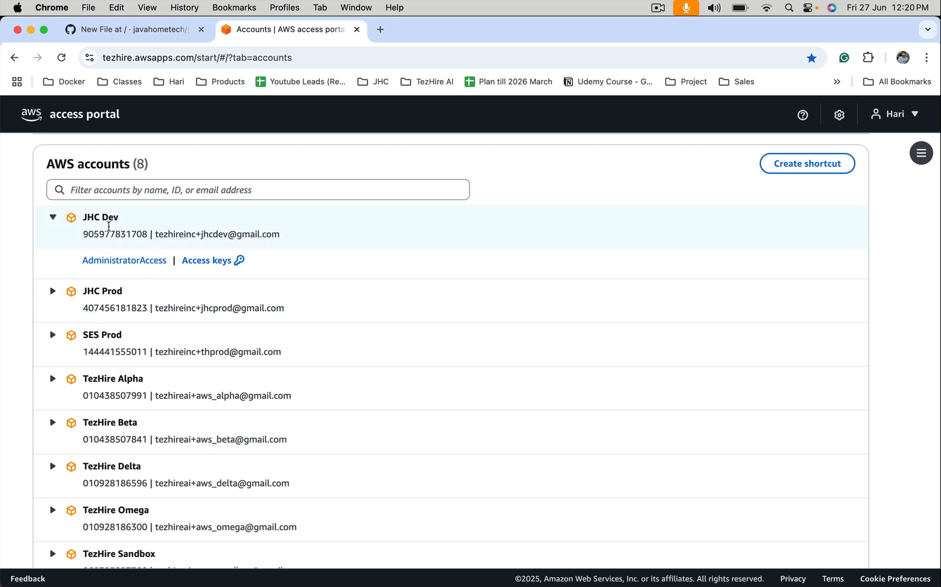
mouse_move(102, 211)
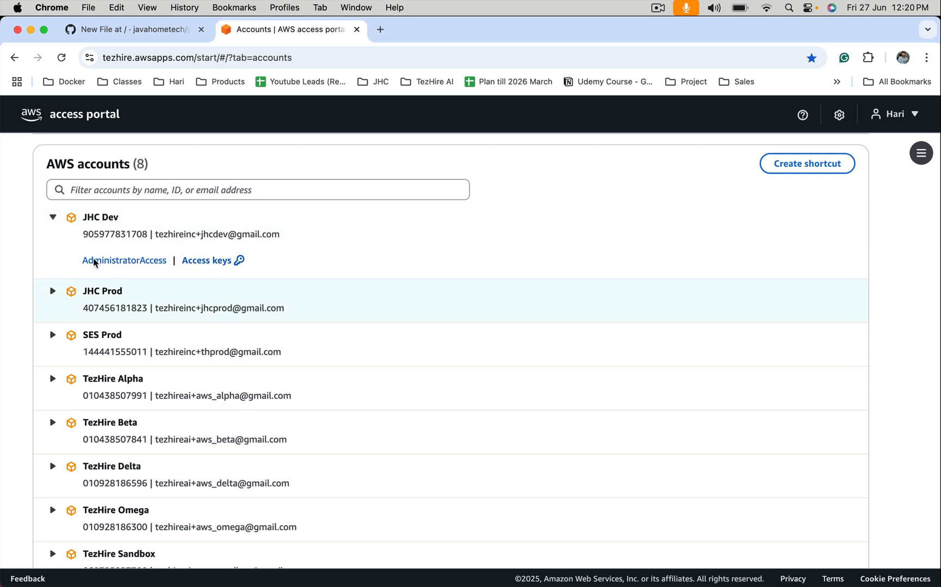
mouse_move(206, 269)
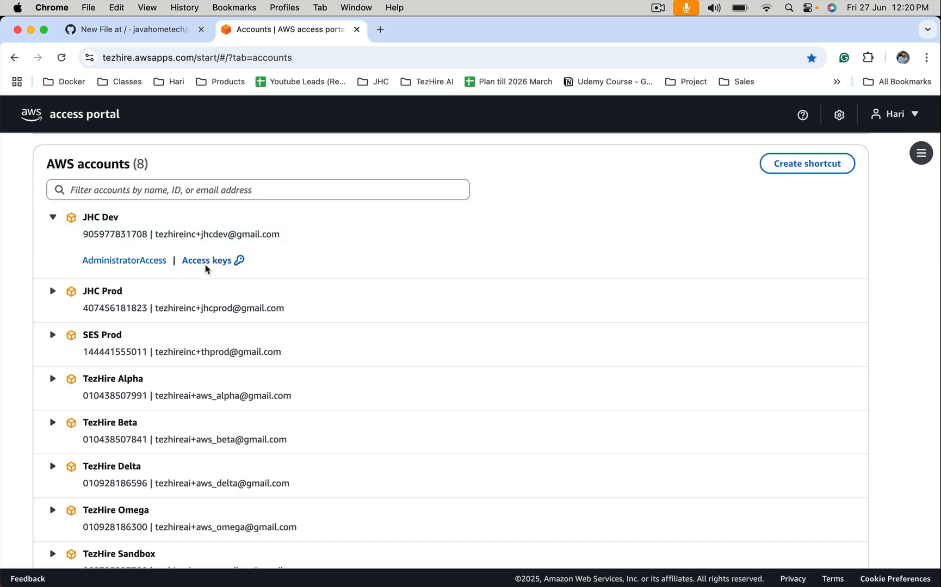
Show the JHC Dev account's access key credentials in the AWS access portal.
left_click(207, 260)
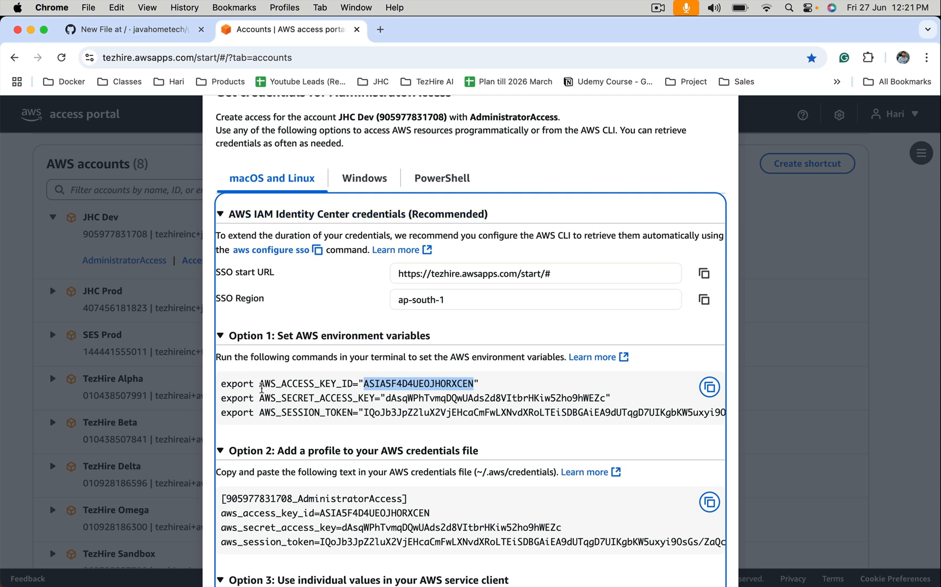
mouse_move(375, 375)
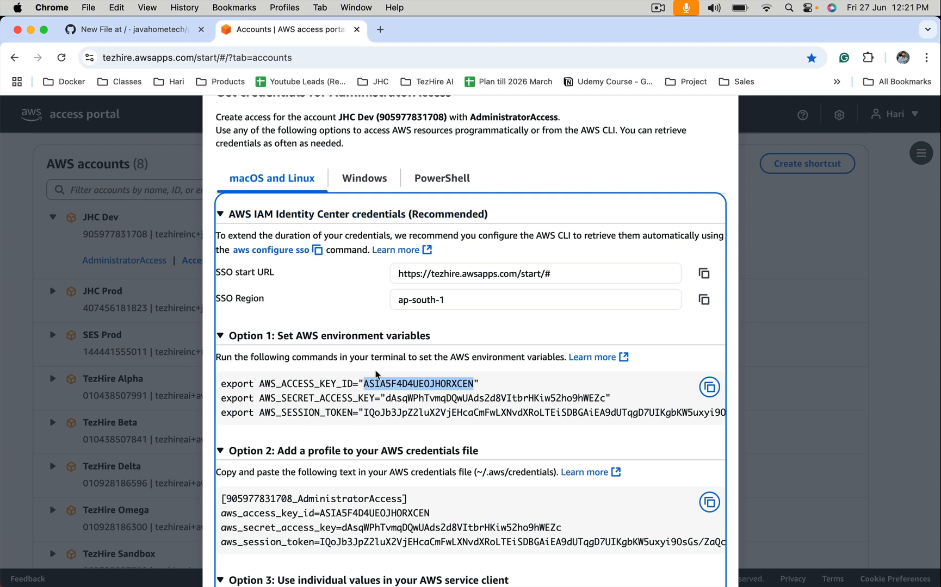
mouse_move(432, 361)
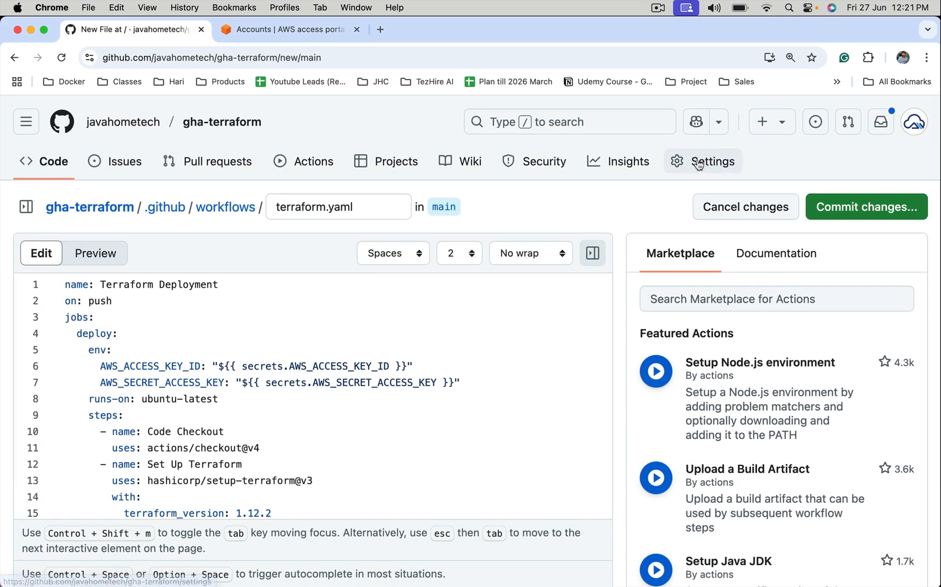
Navigate to the repository's Settings > Secrets and variables > Actions page.
left_click(713, 161)
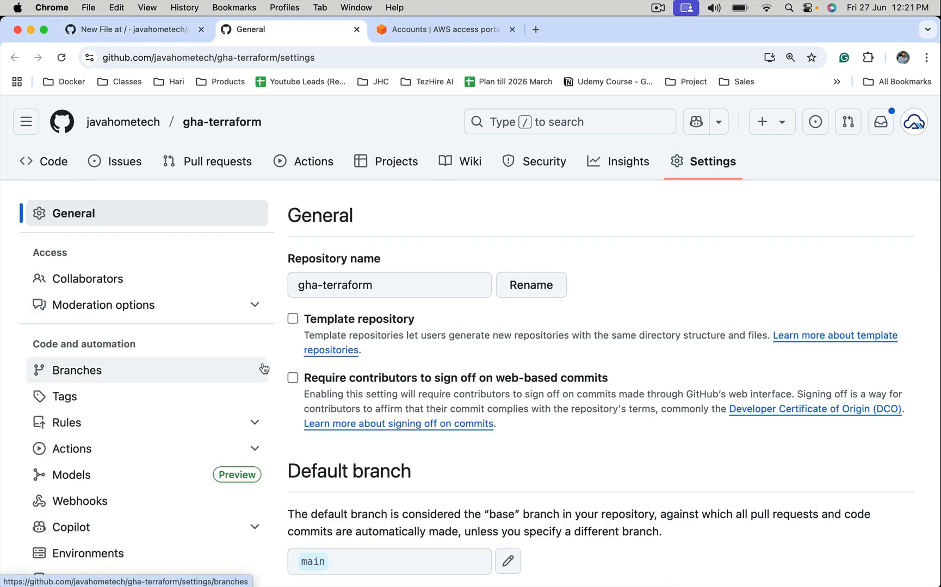
scroll("down", 3)
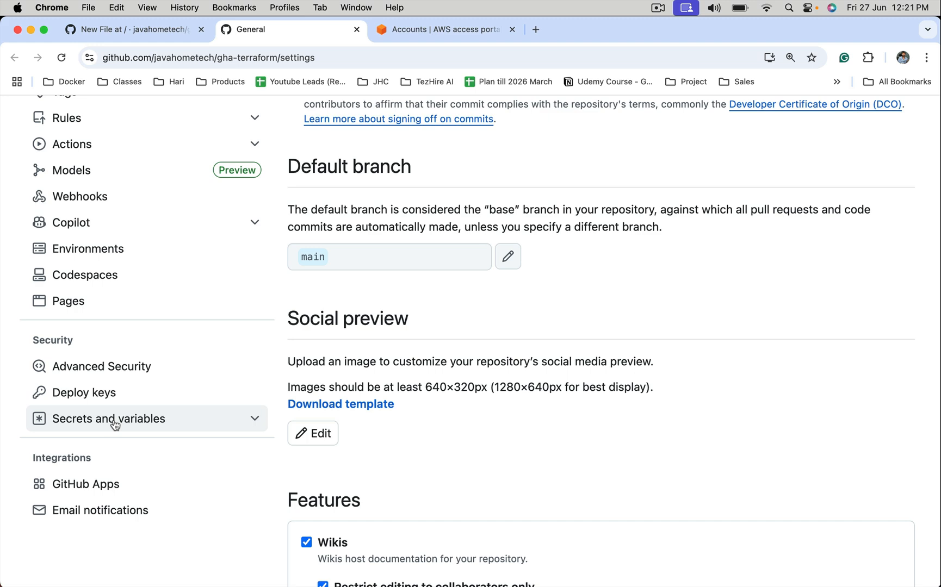
left_click(108, 418)
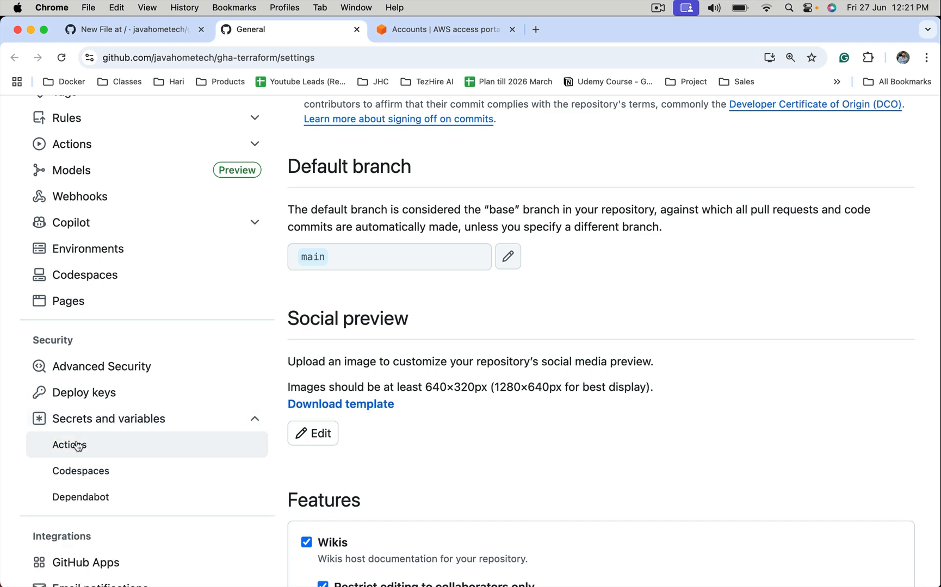
left_click(69, 445)
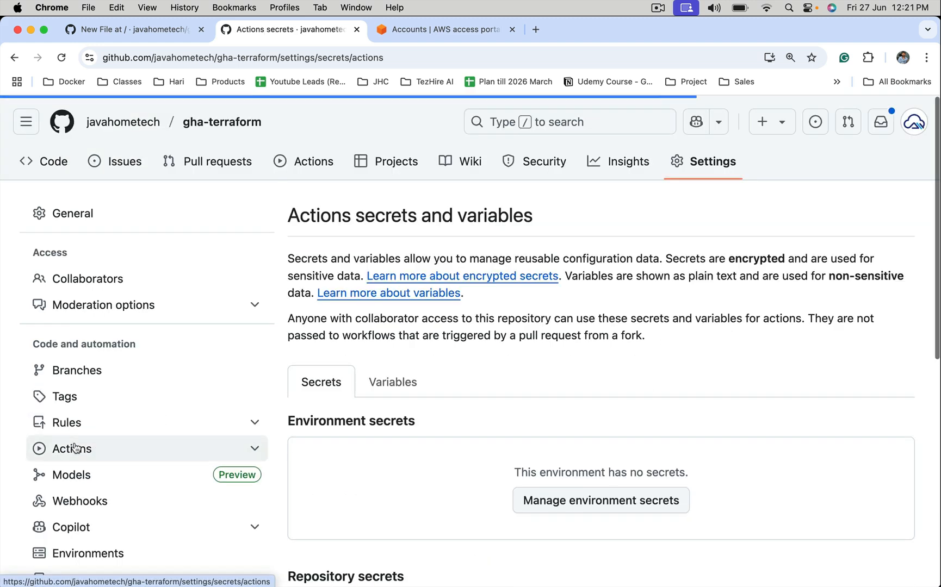
scroll("down", 3)
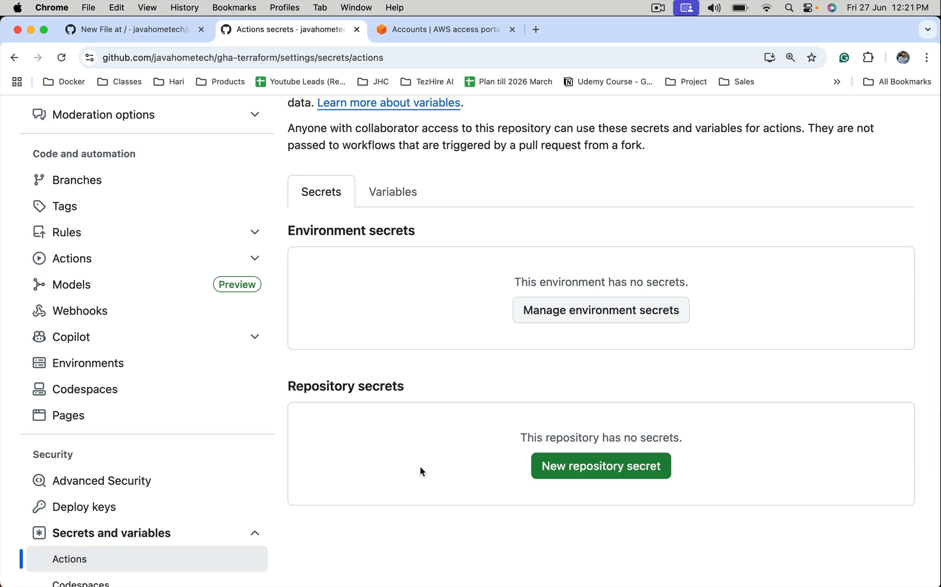
mouse_move(495, 473)
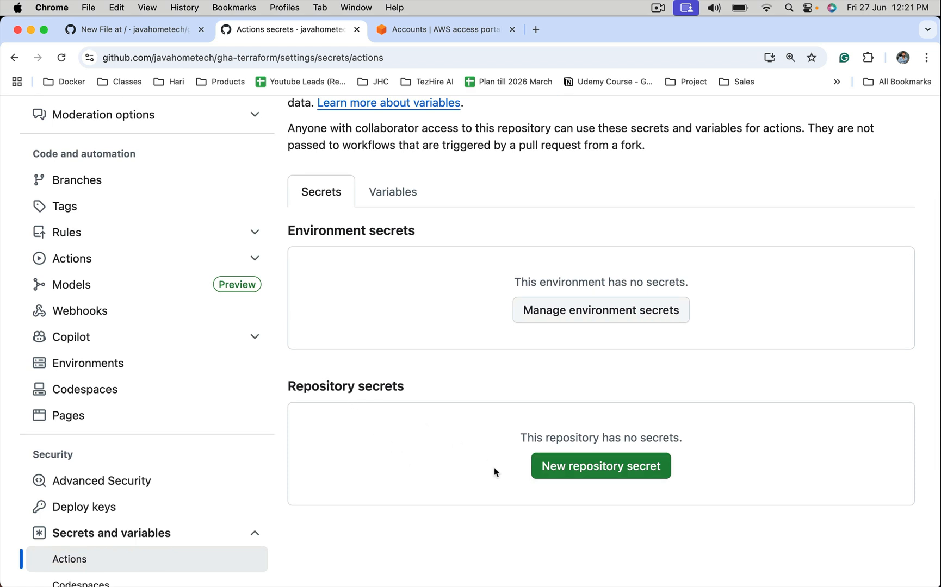
Create the AWS_ACCESS_KEY_ID repository secret with the JHC Dev access key value and save it.
left_click(601, 466)
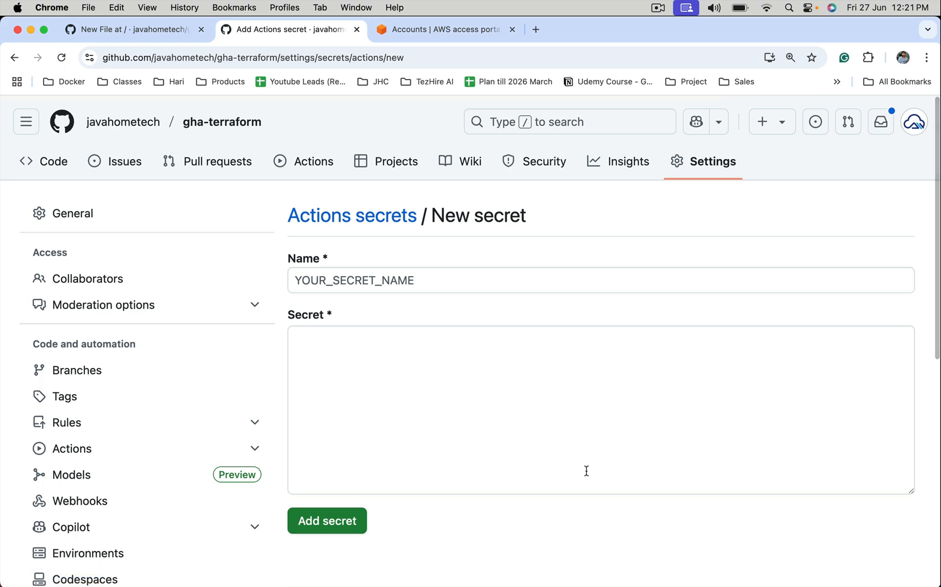
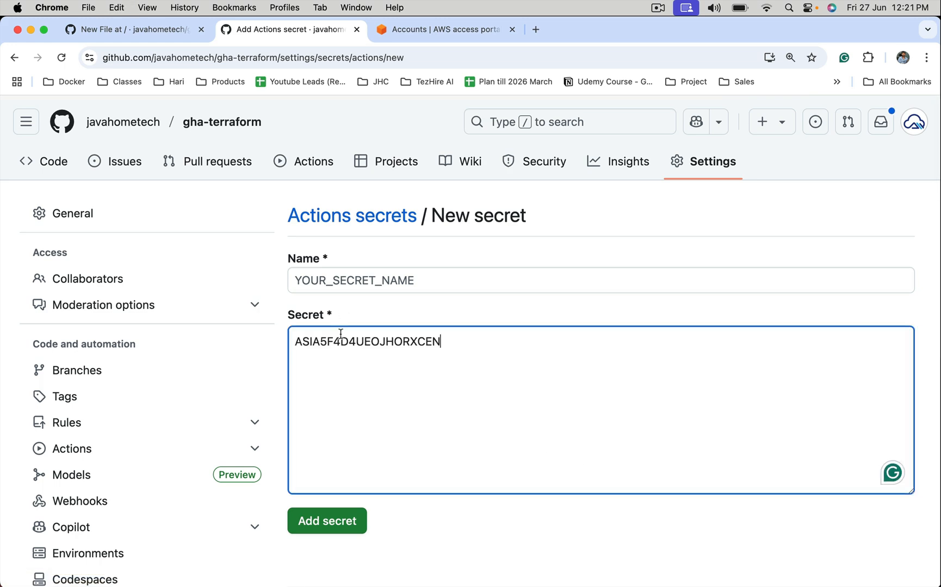
left_click(444, 29)
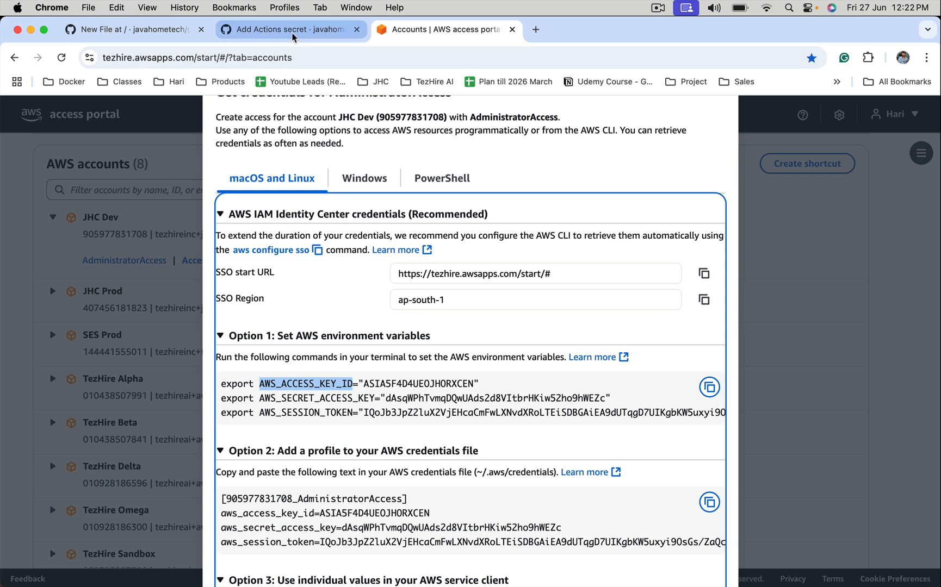
left_click(289, 29)
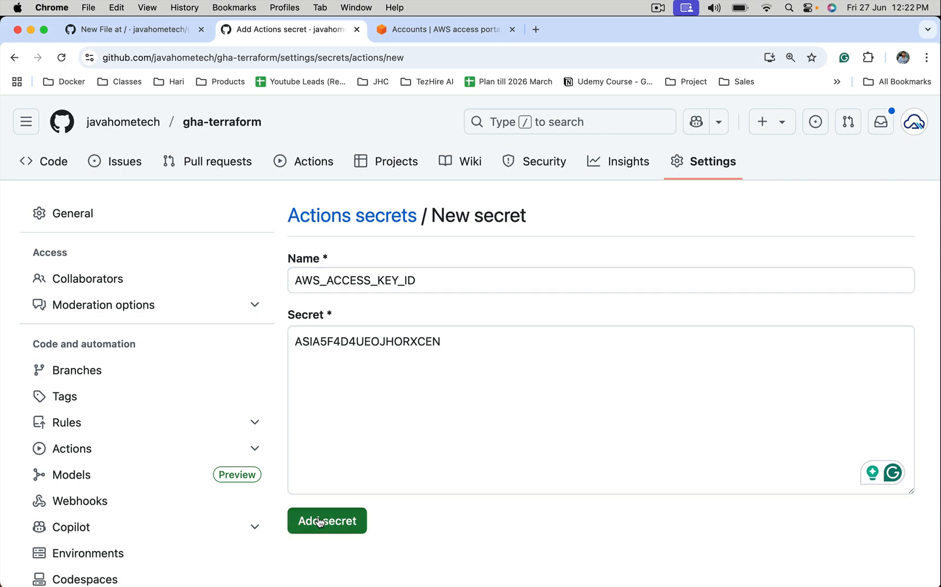
left_click(326, 521)
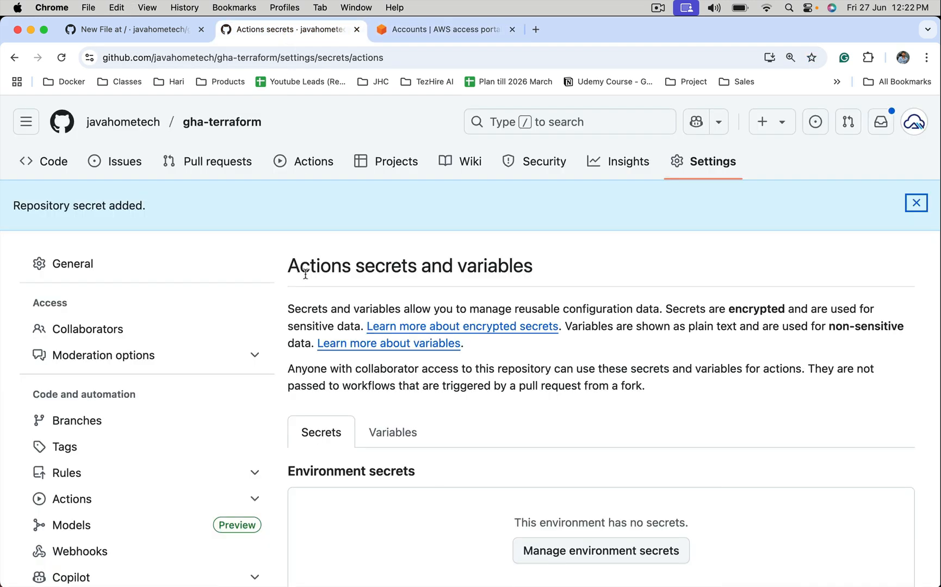
scroll("down", 3)
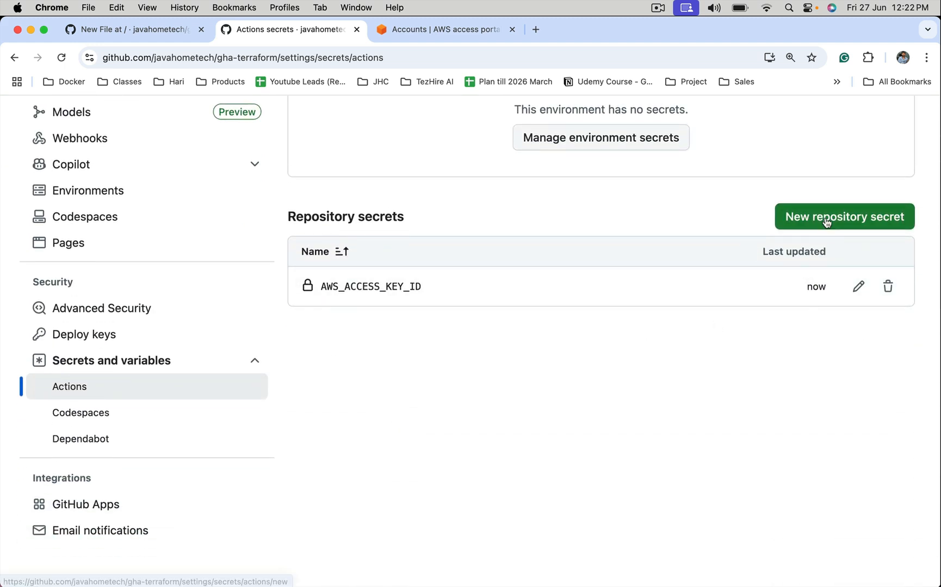
Add the AWS_SECRET_ACCESS_KEY repository secret from the portal, save it and start another secret.
left_click(844, 217)
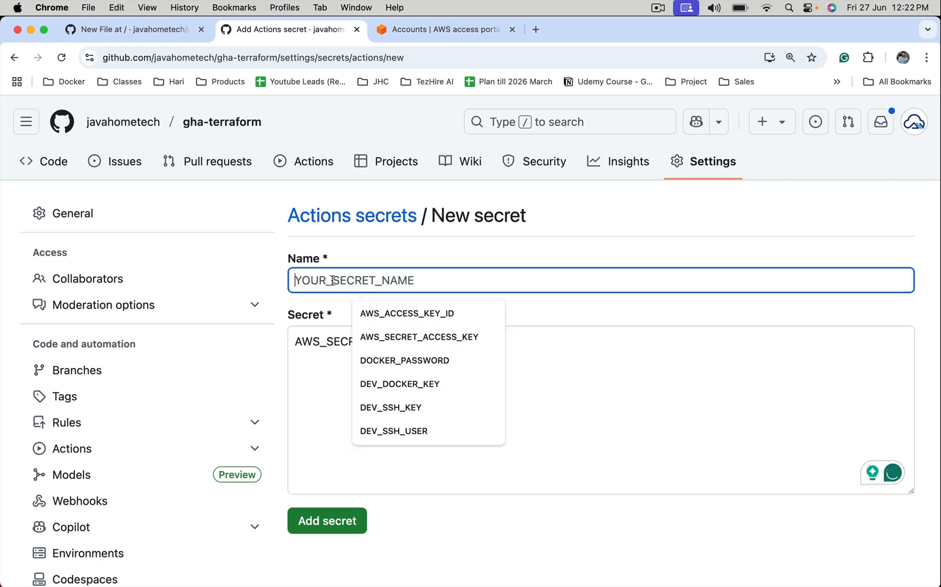
left_click(444, 29)
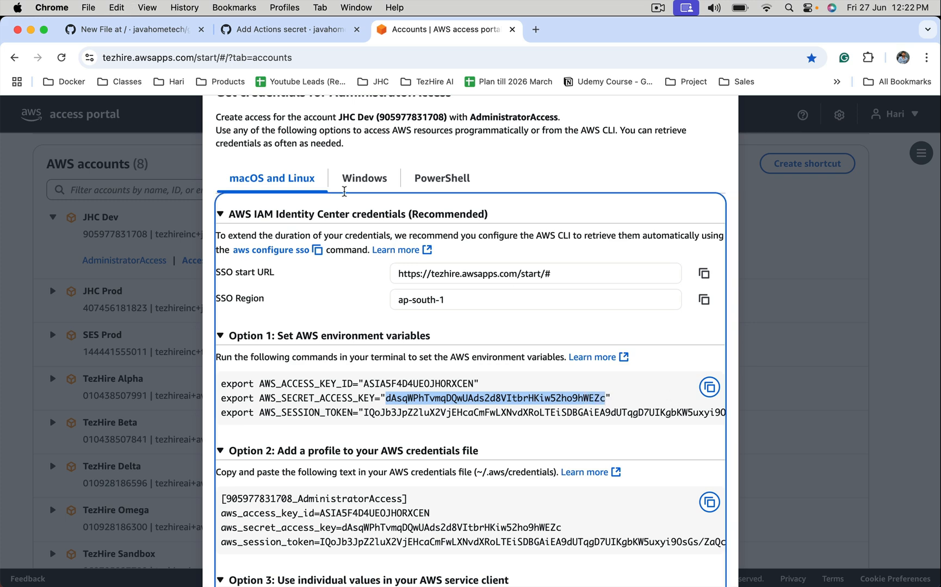
left_click(290, 28)
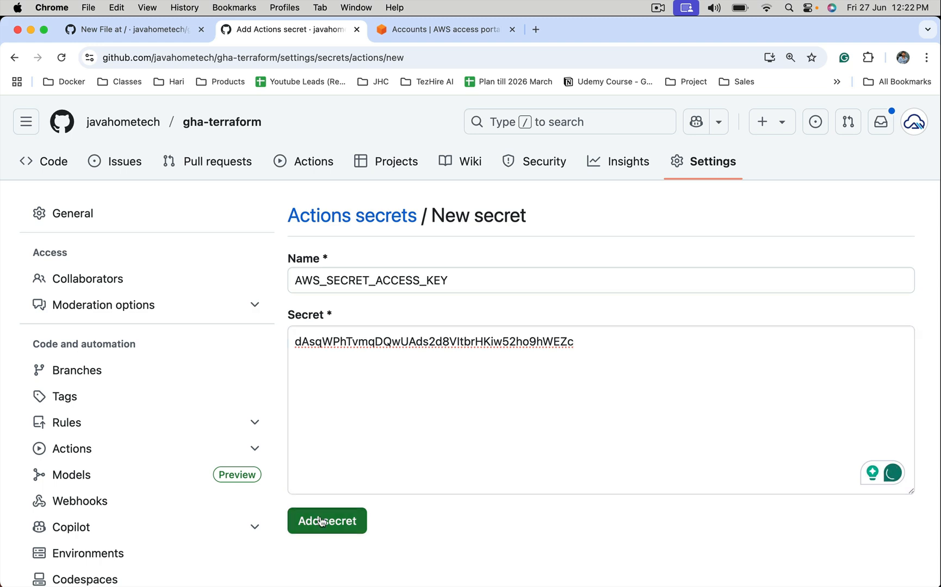
left_click(326, 521)
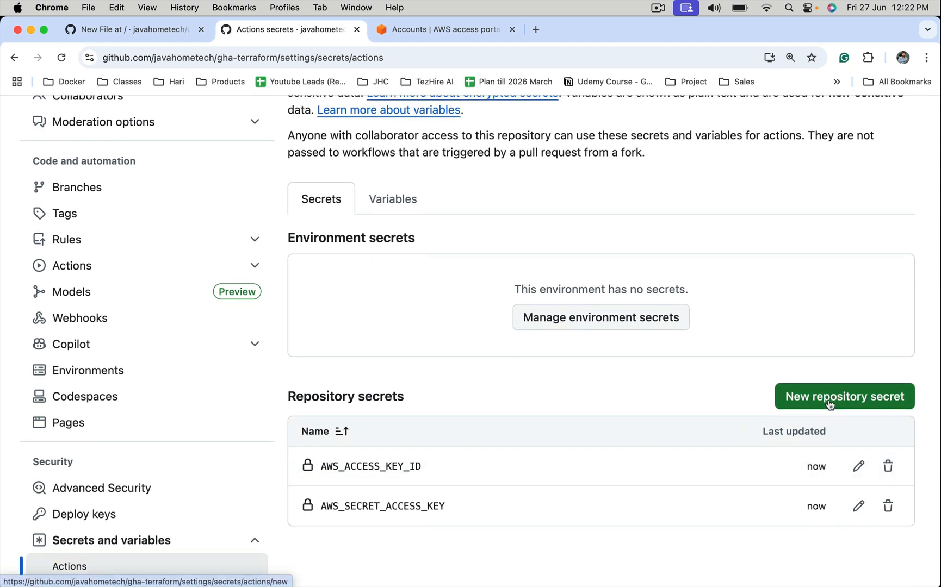
left_click(844, 397)
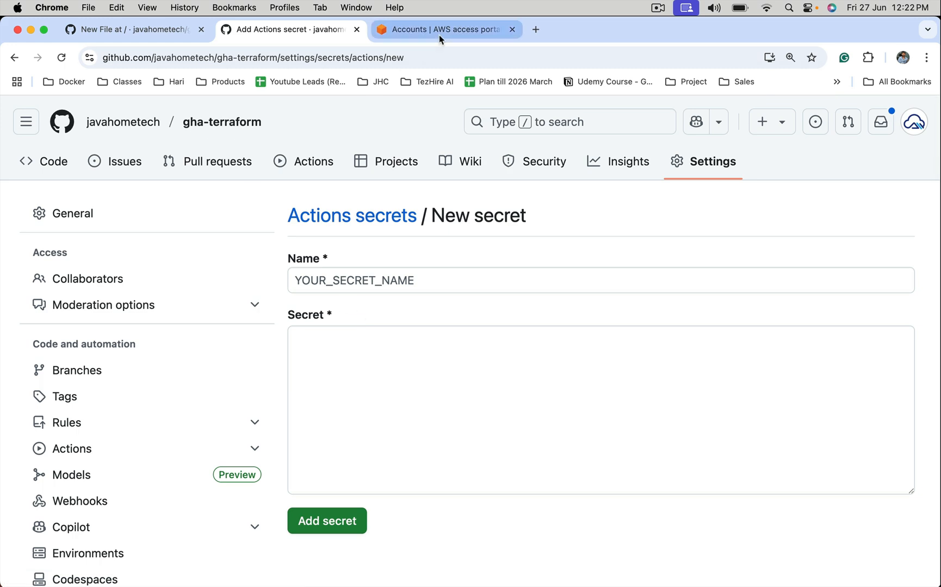
Save an AWS_SESSION_TOKEN secret with the token copied from the AWS portal, then return to the workflow editor.
left_click(445, 30)
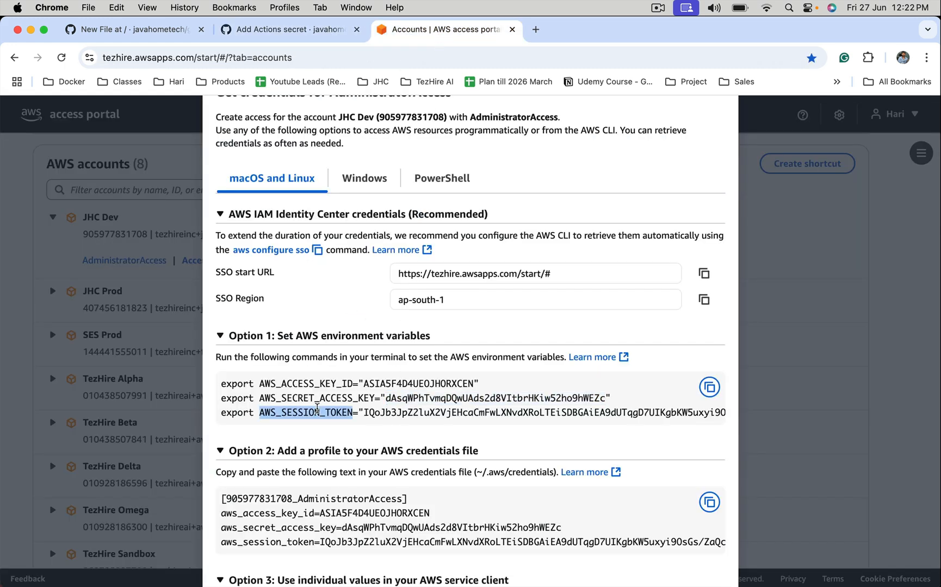
left_click(287, 28)
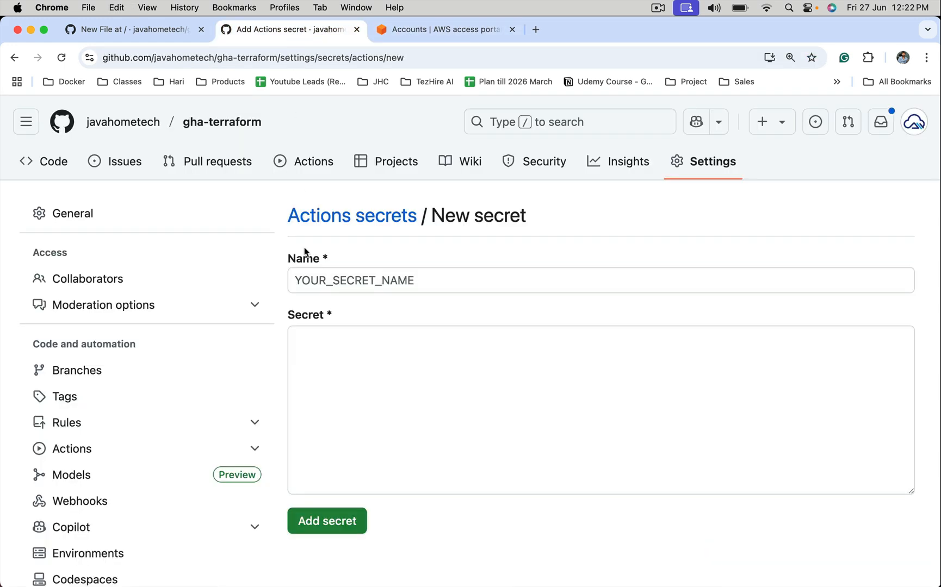
type("AWS_SESSION_TOKEN")
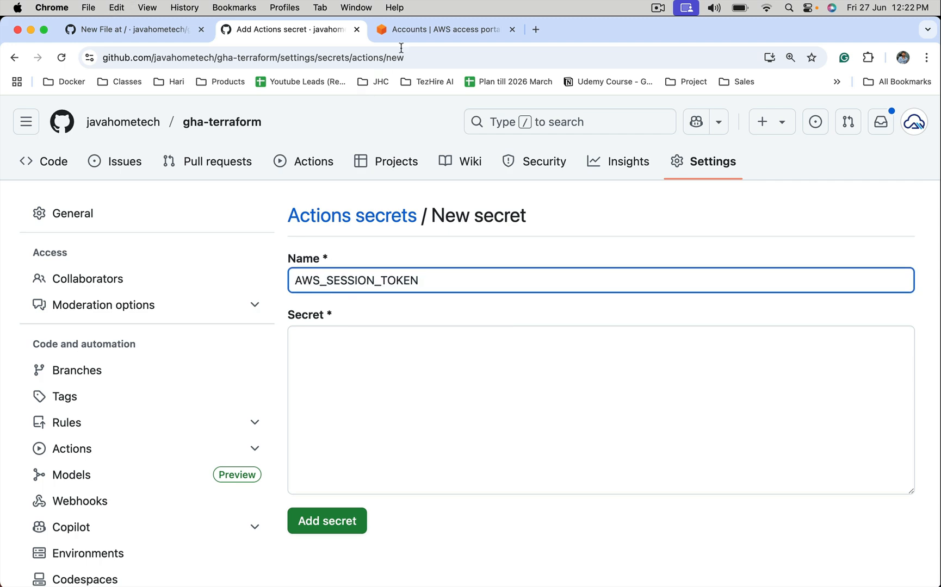
left_click(446, 28)
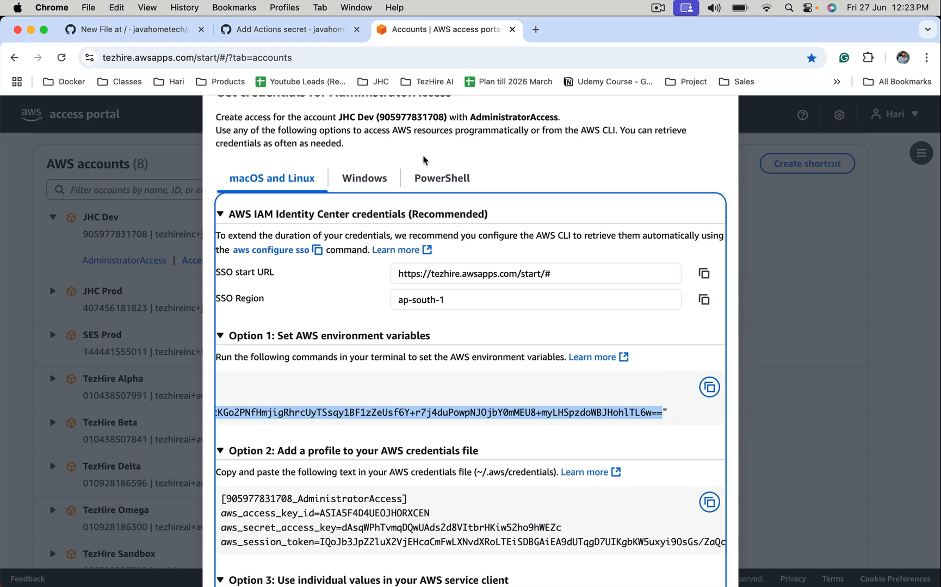
left_click(287, 28)
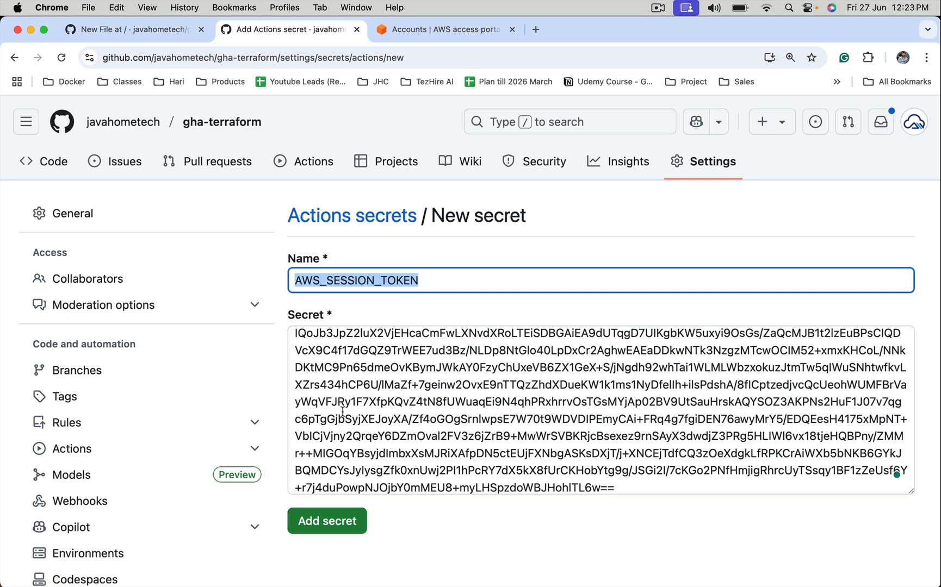
left_click(327, 520)
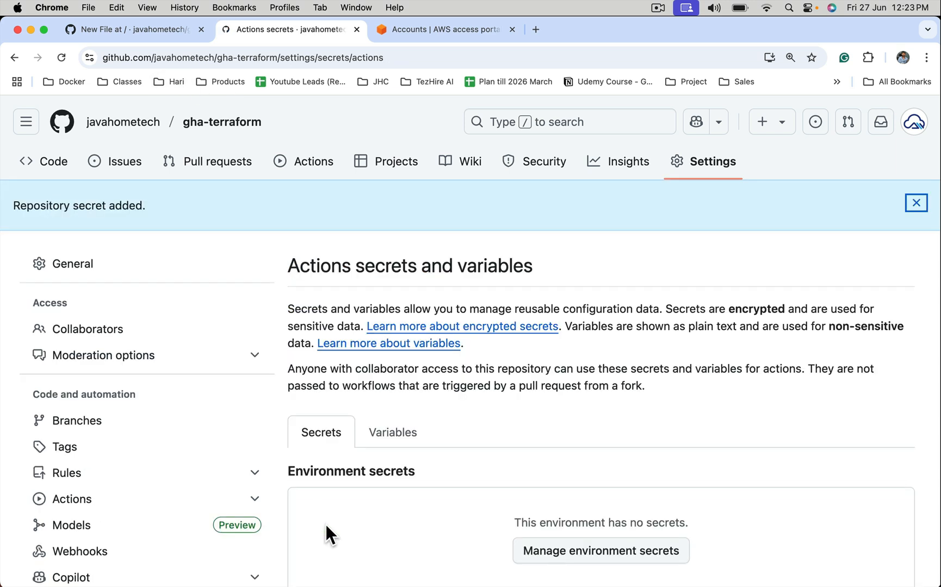
left_click(132, 28)
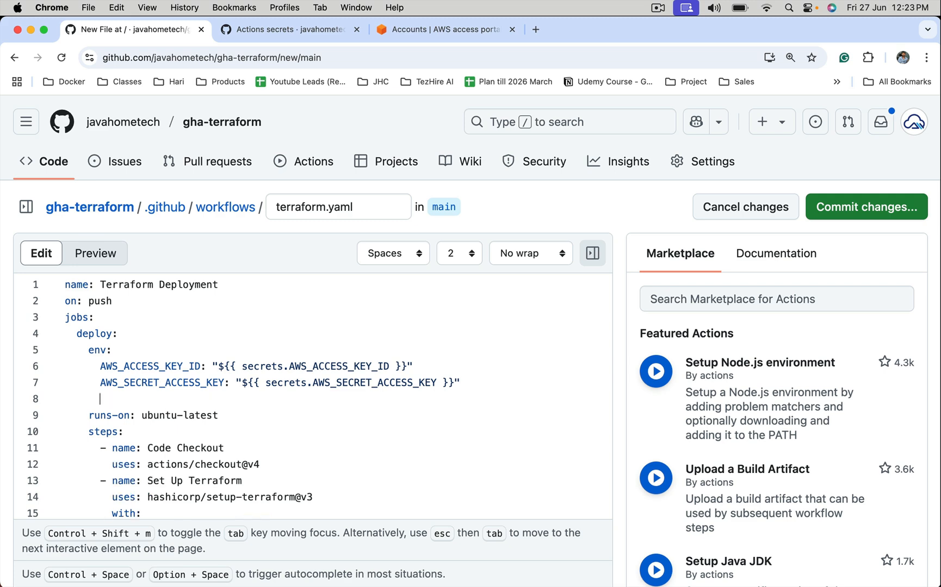
Add line 8 'AWS_SESSION_TOKEN: "${{ secrets.AWS_SESSION_TOKEN }}"' under the workflow's env block.
left_click(445, 28)
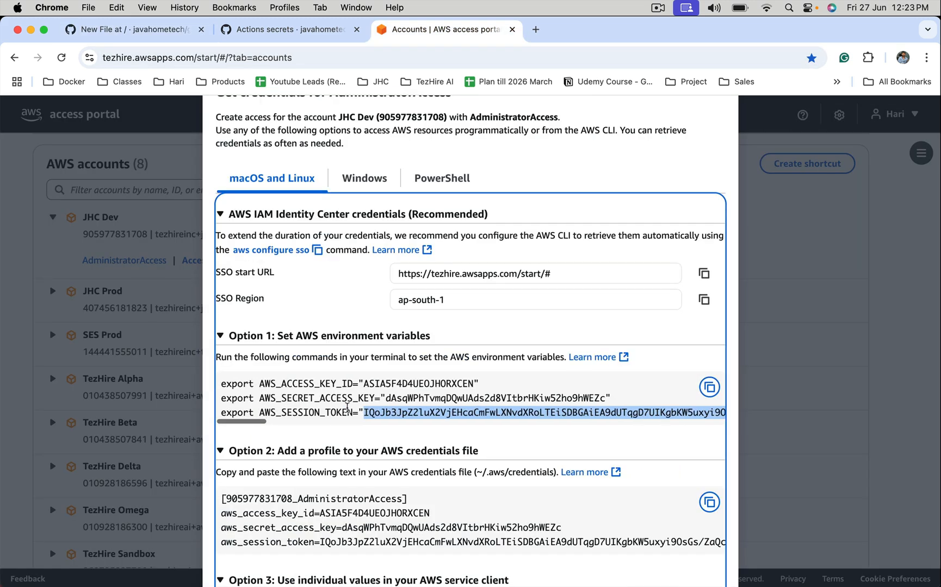
double_click(303, 412)
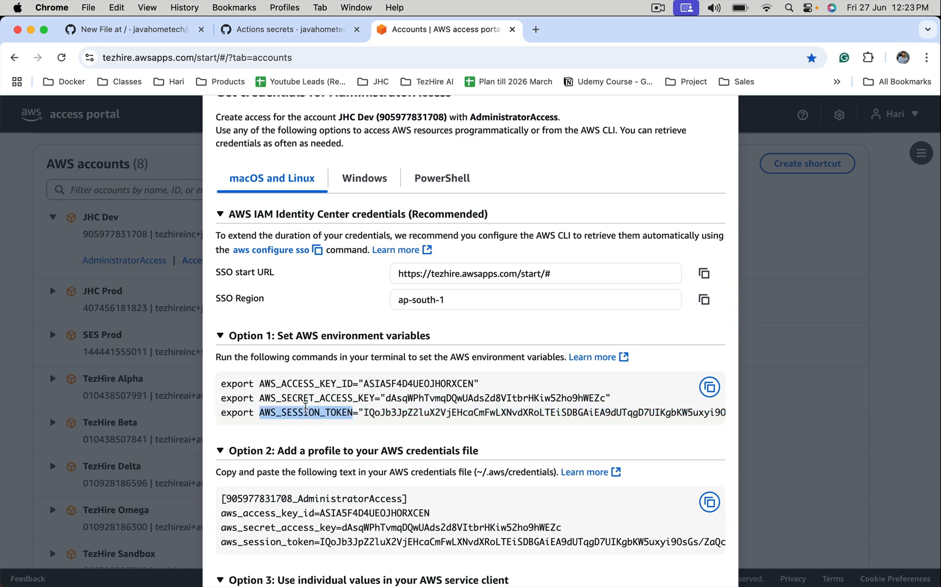
left_click(128, 28)
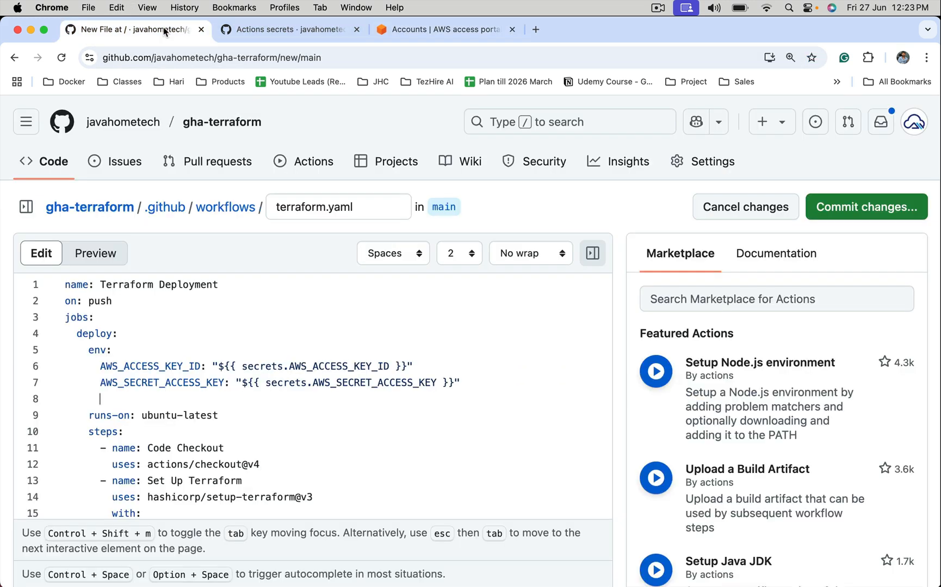
type("AWS_SESSION_TOKEN")
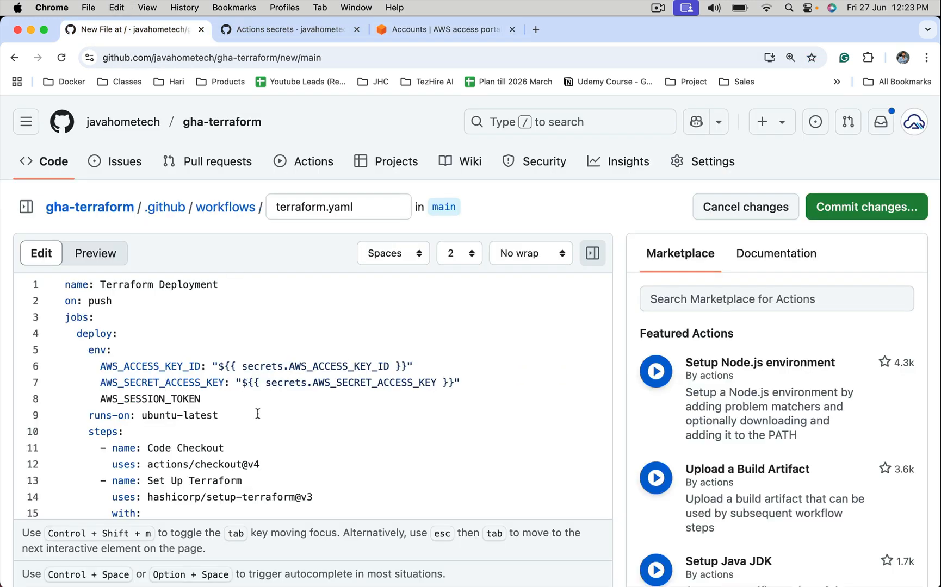
type(":")
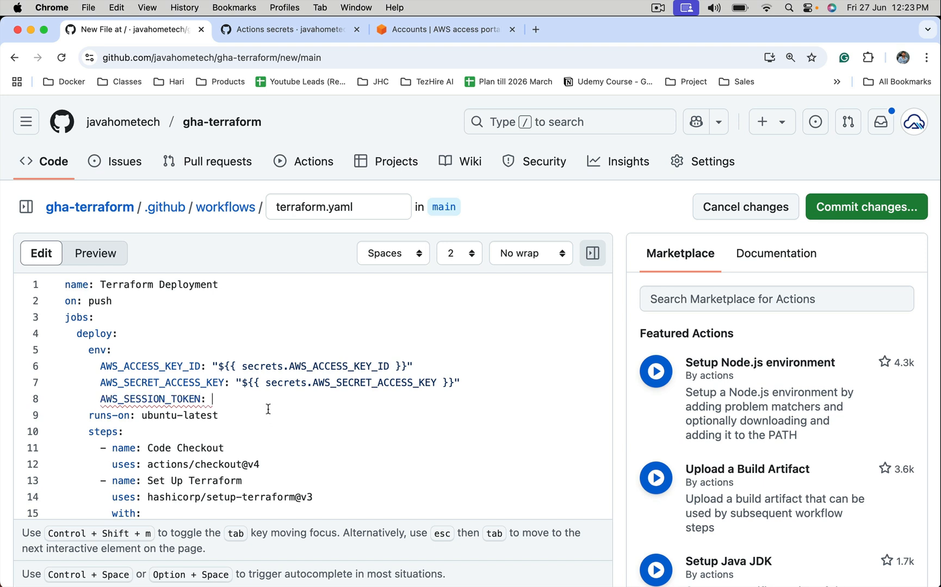
type("AWS_SESSION_TOKEN")
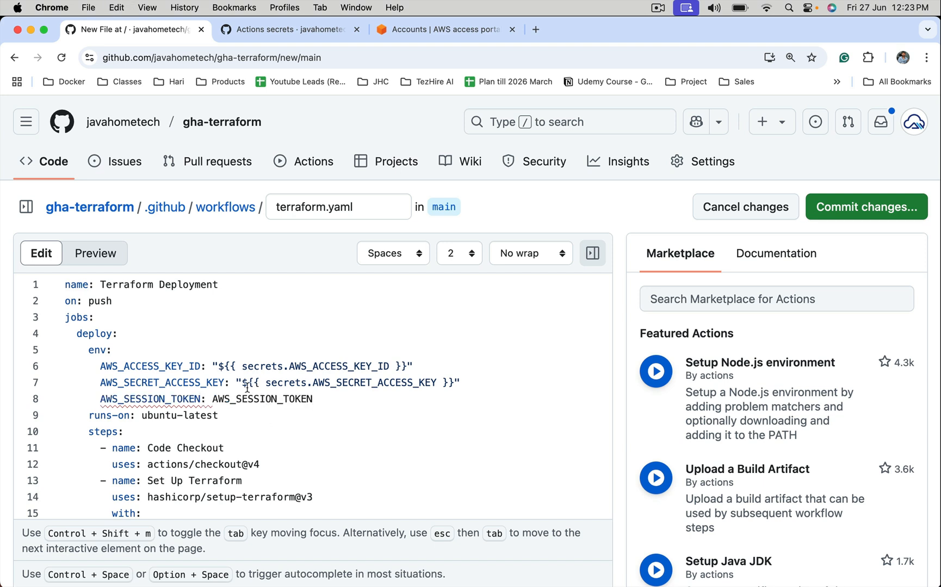
double_click(348, 382)
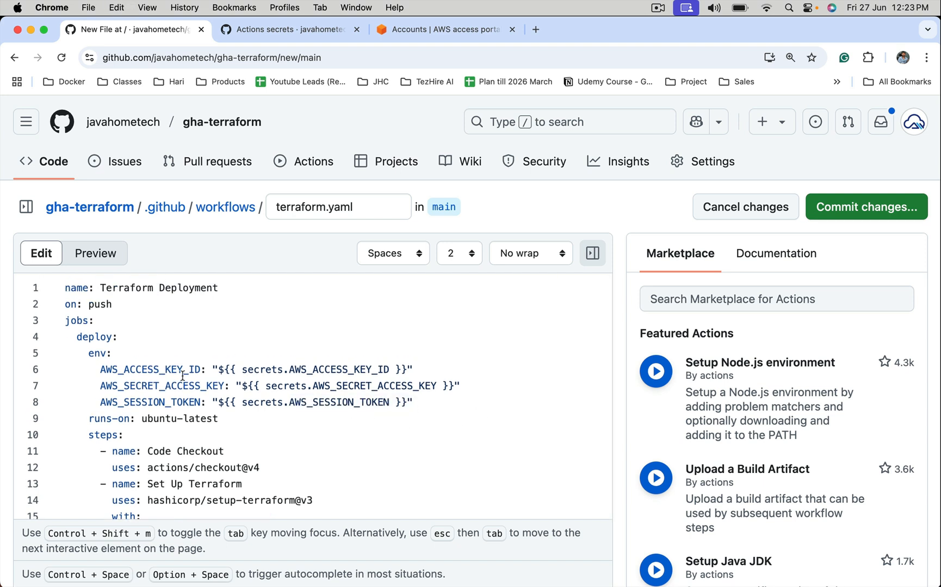
Review the env block and commit the new terraform.yaml to the main branch.
double_click(150, 368)
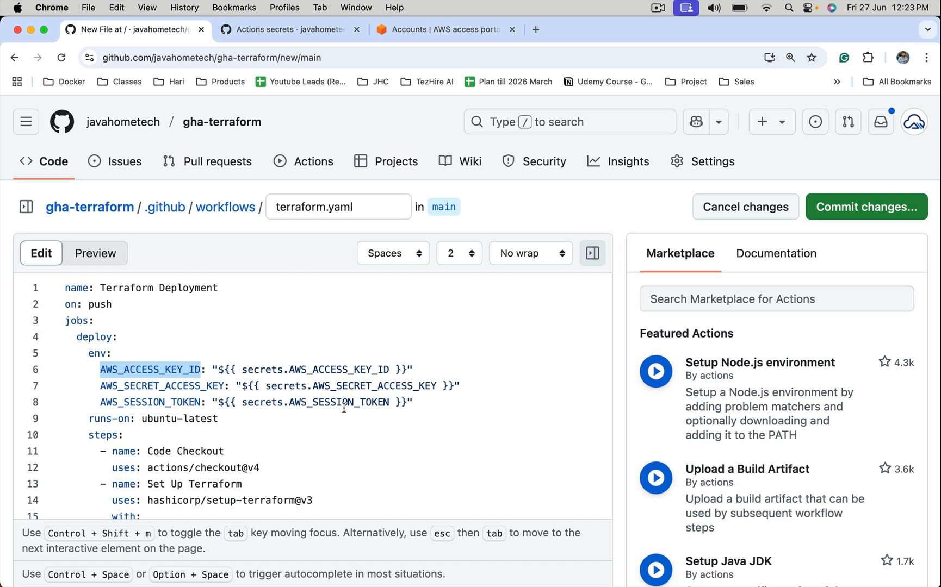
mouse_move(311, 425)
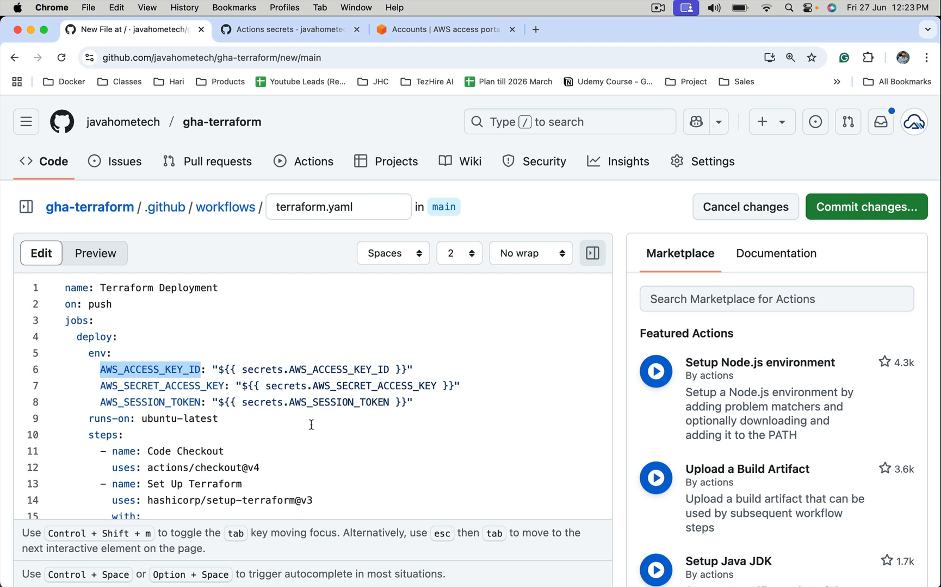
left_click_drag(100, 353, 422, 419)
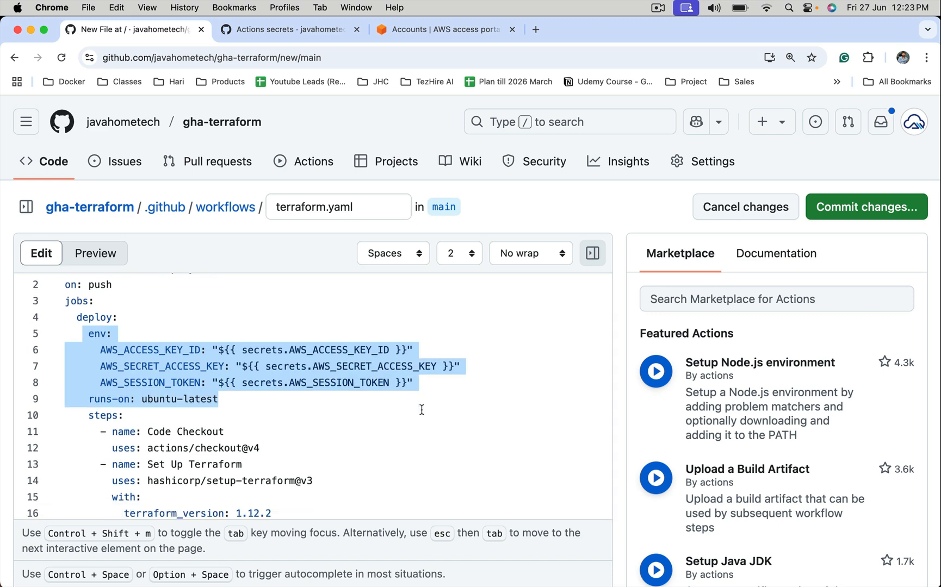
left_click(865, 207)
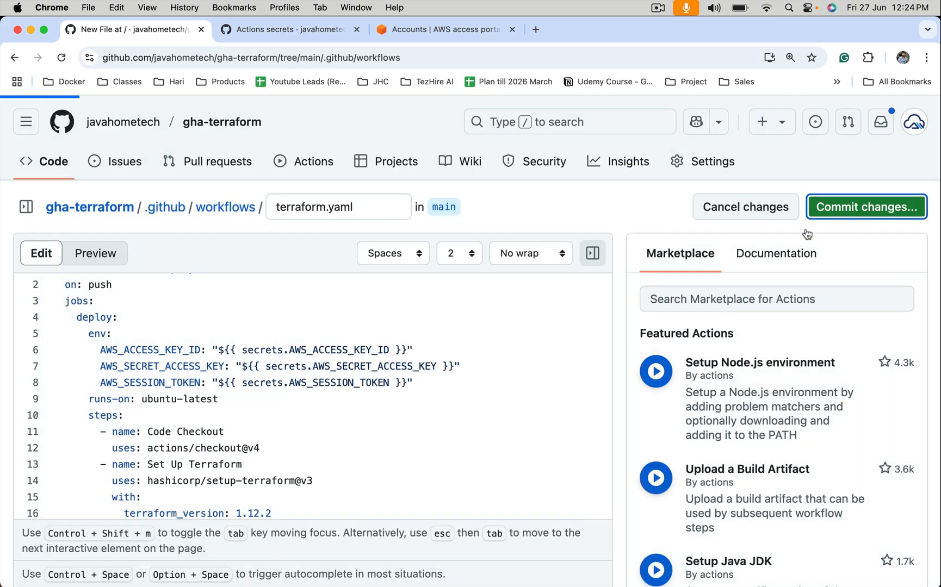
left_click(305, 161)
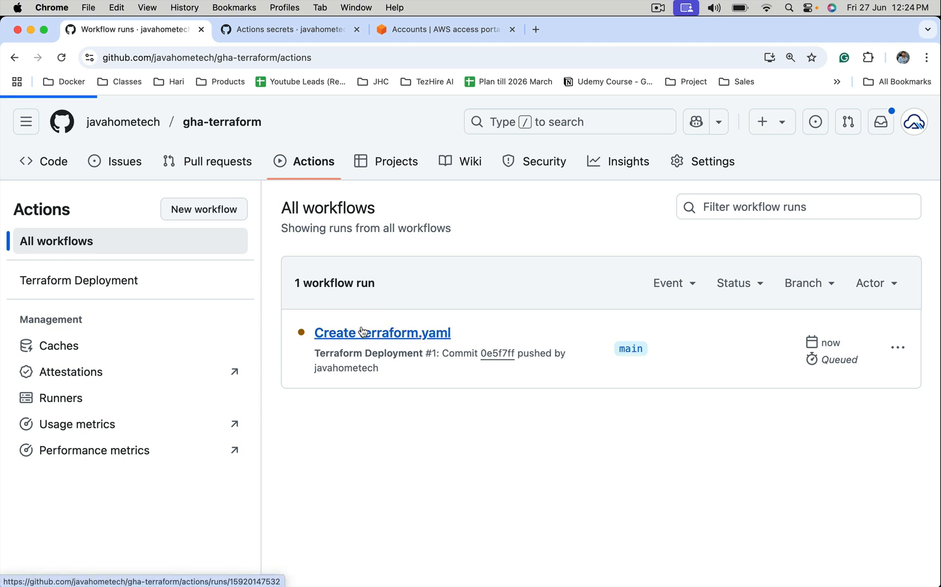
Follow the 'Create terraform.yaml' run's deploy job logs through Terraform Init, Plan and Apply.
left_click(382, 333)
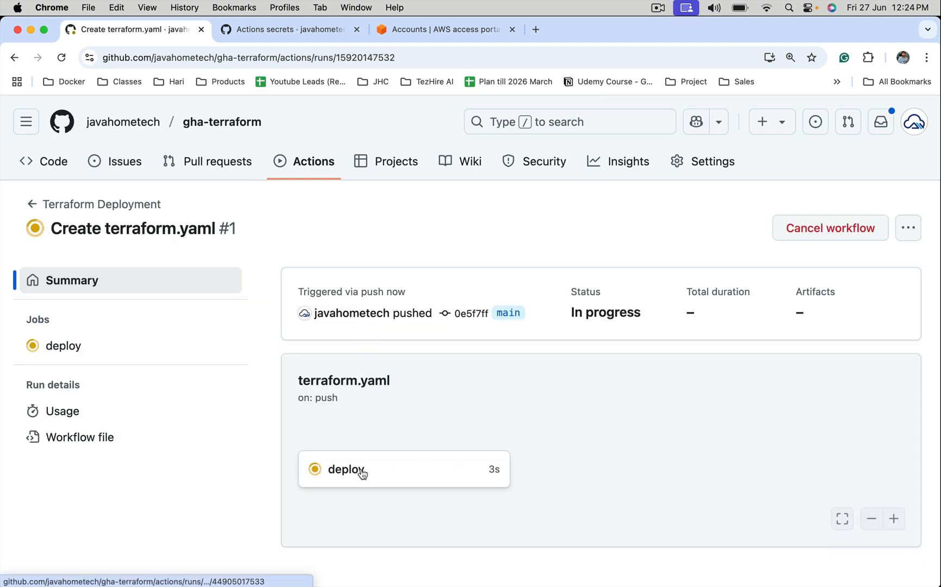
left_click(360, 469)
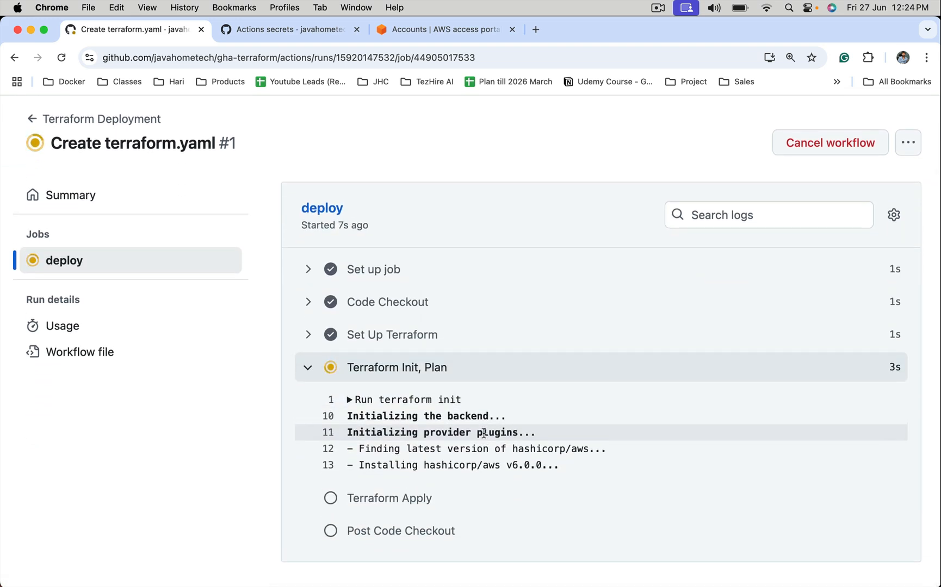
scroll("down", 3)
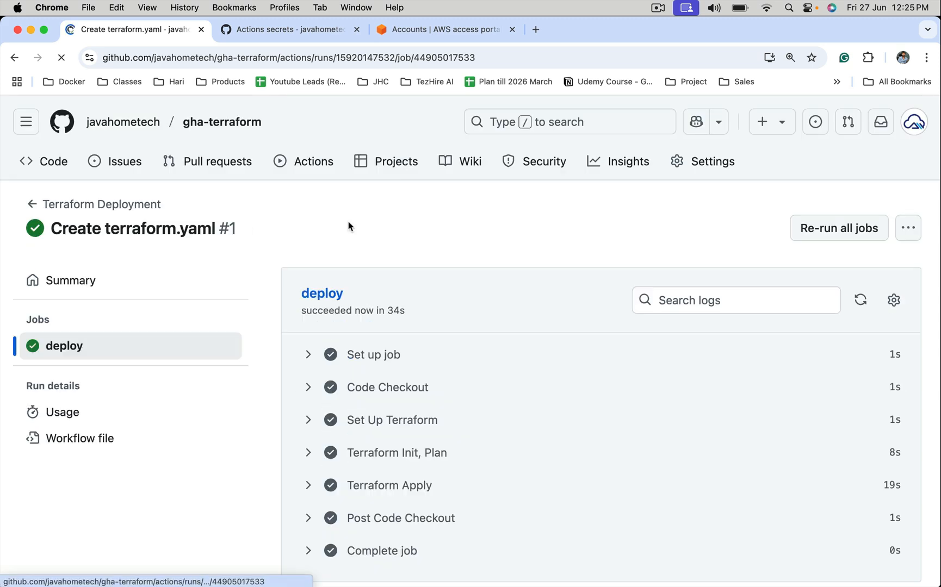
Enter the JHC Dev console as AdministratorAccess and list Your VPCs showing jhc-vpc 10.20.0.0/20.
left_click(445, 28)
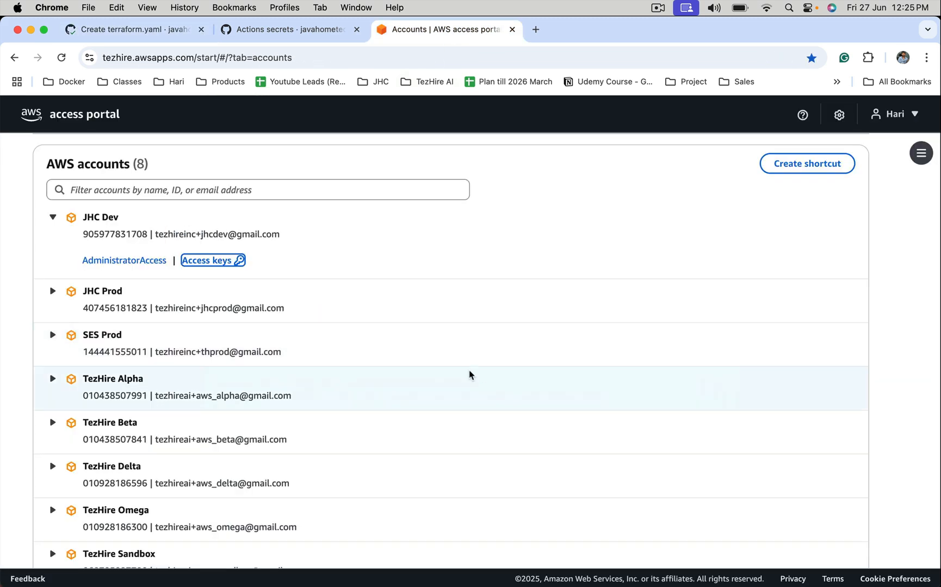
left_click(124, 260)
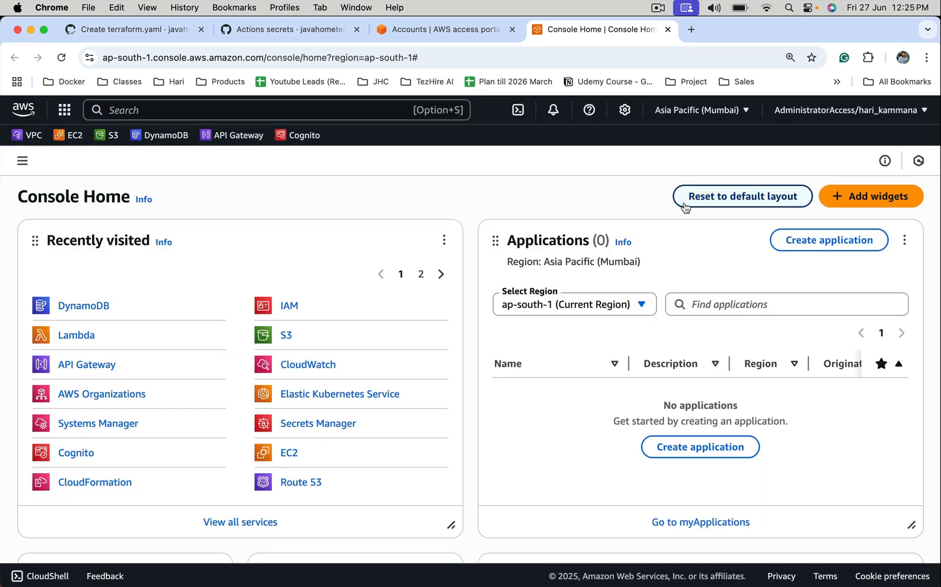
mouse_move(231, 189)
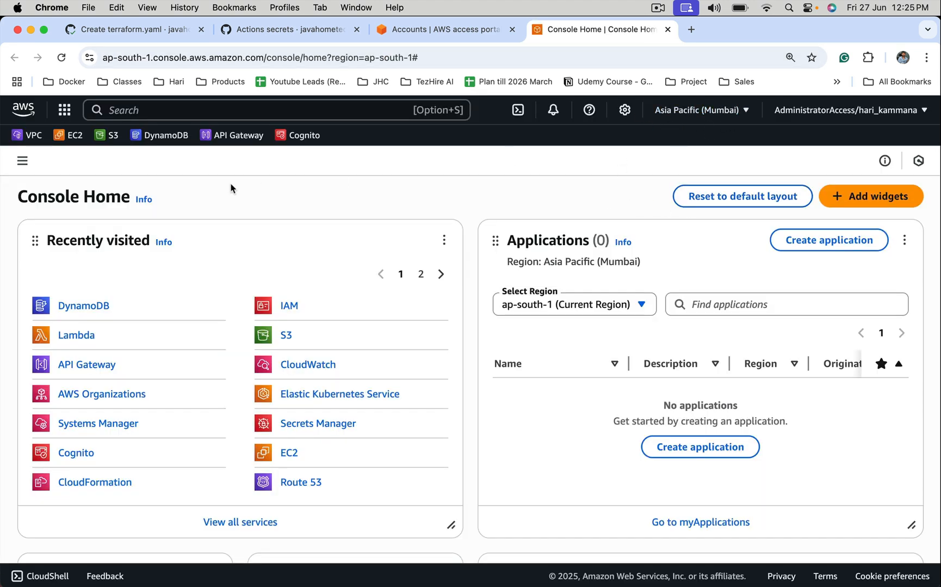
left_click(33, 135)
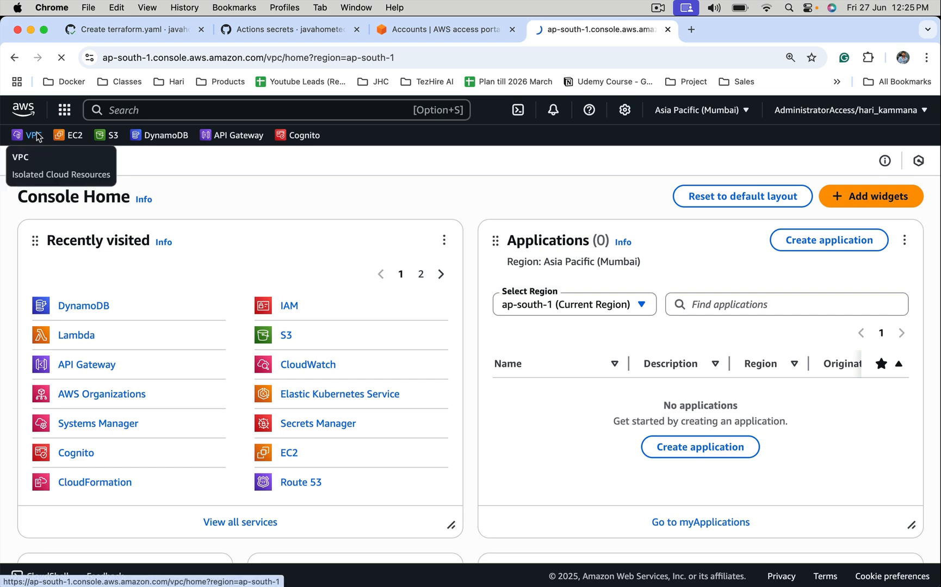
left_click(34, 135)
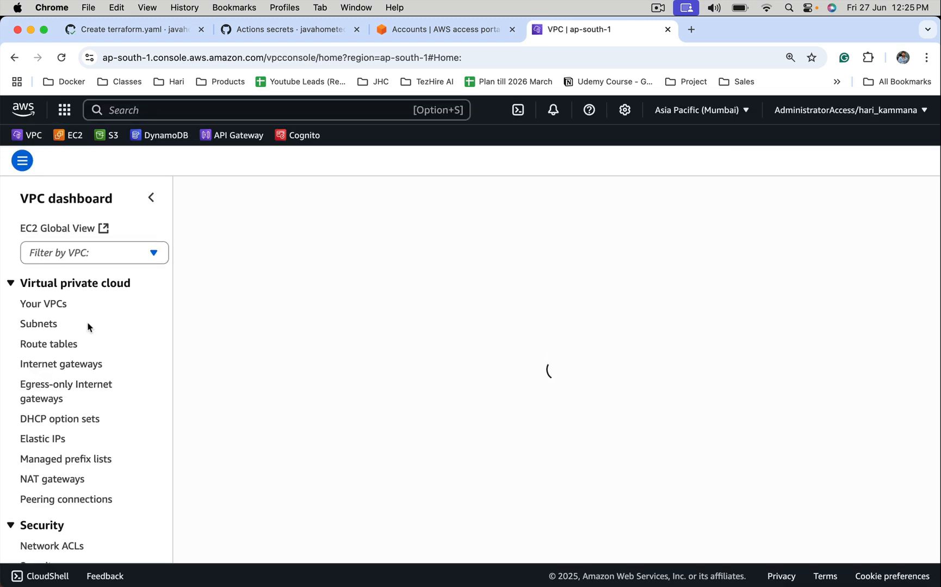
left_click(42, 304)
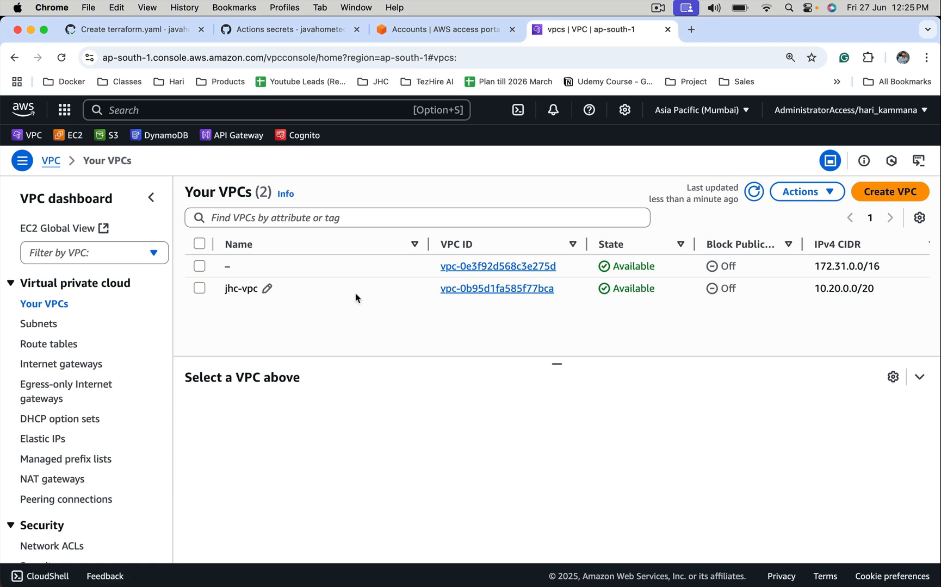
mouse_move(324, 328)
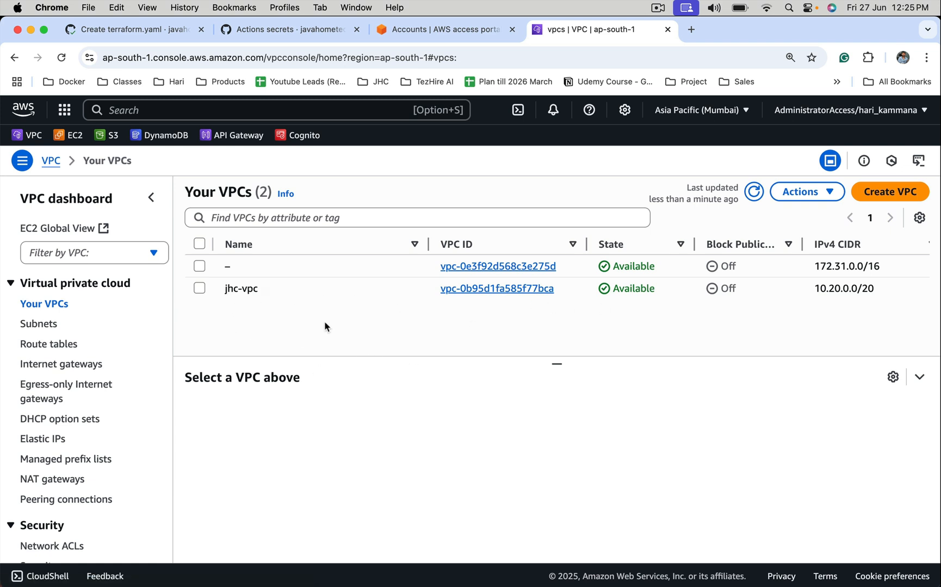